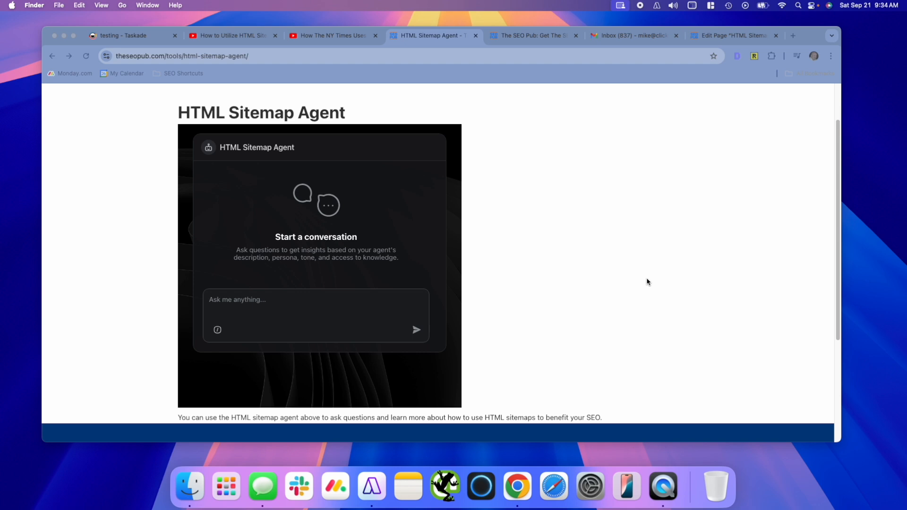
# View The SEO Pub homepage with its newsletter signup, then return to the HTML Sitemap Agent page.
pyautogui.click(527, 36)
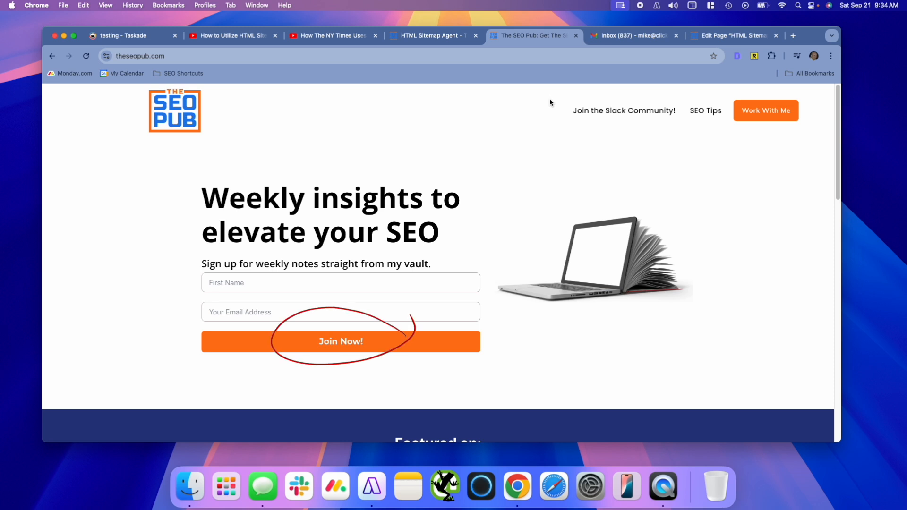
pyautogui.moveTo(690, 129)
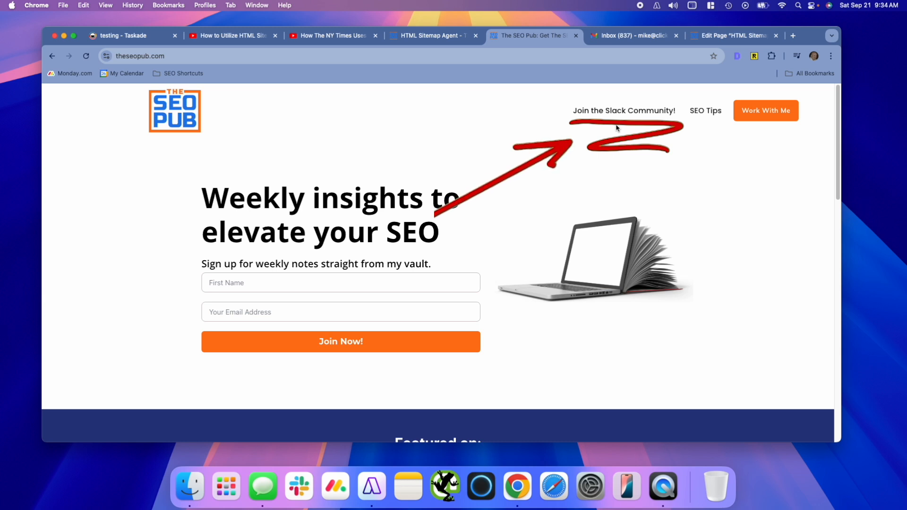
pyautogui.moveTo(645, 126)
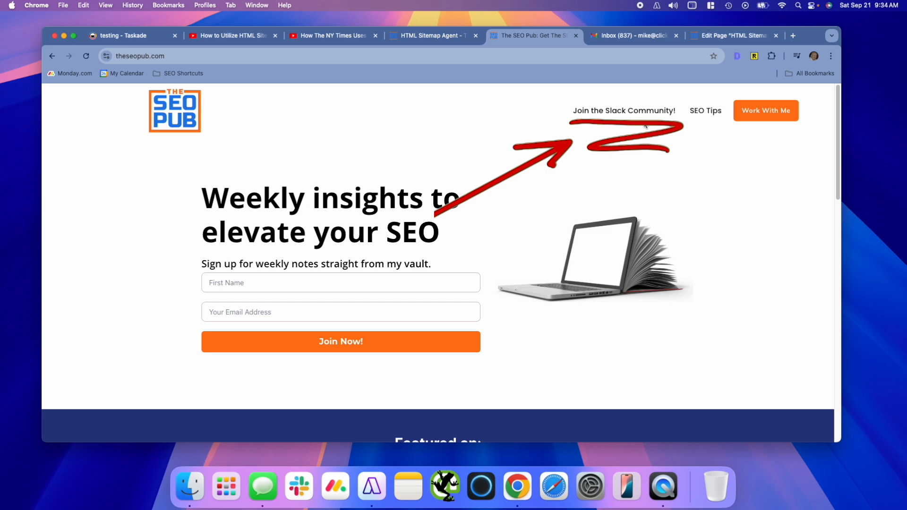
pyautogui.click(431, 36)
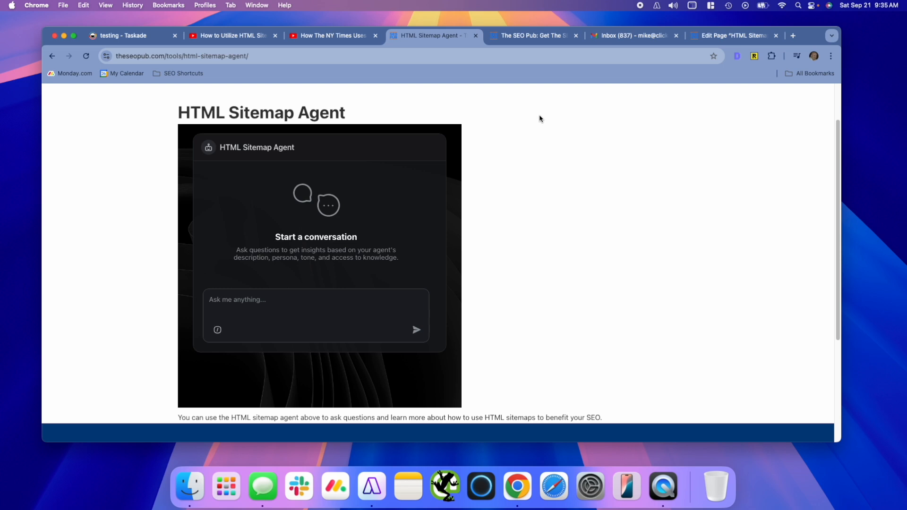
pyautogui.moveTo(181, 26)
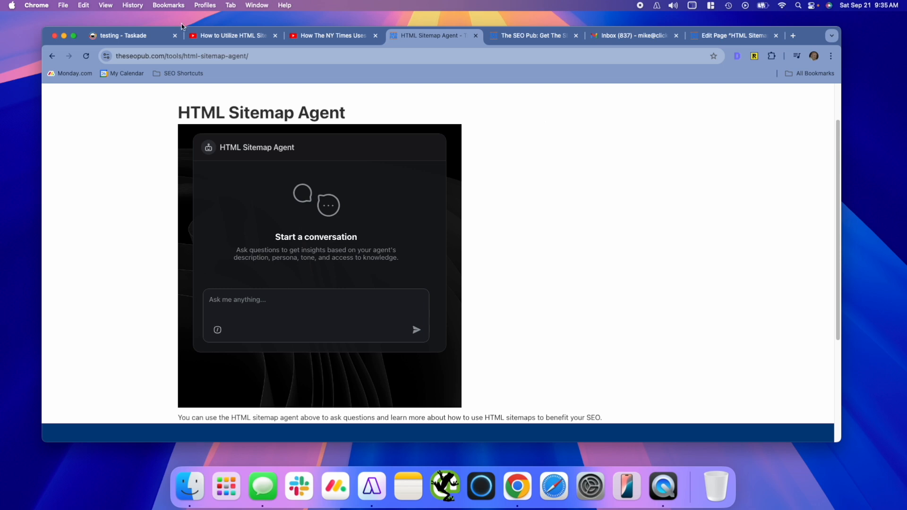
# Delete the HTML Sitemap Agent - Copy agent in Taskade.
pyautogui.click(122, 36)
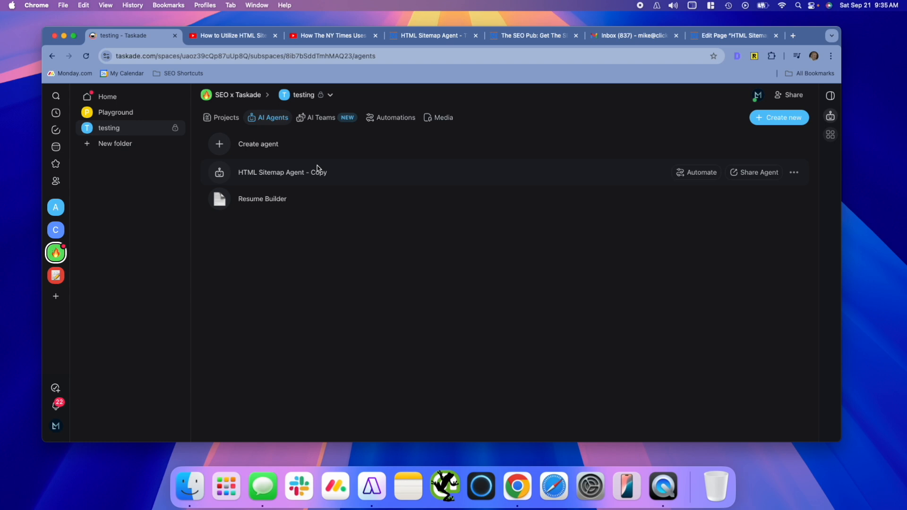
pyautogui.click(794, 173)
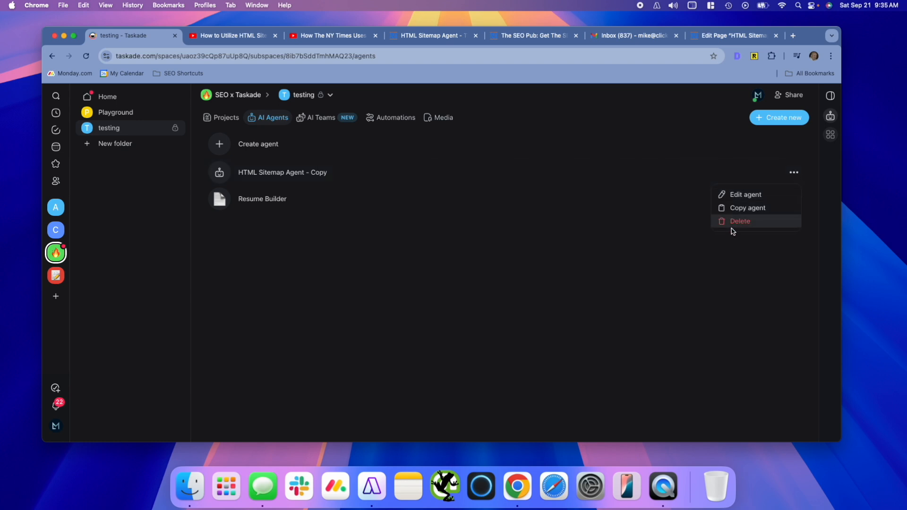
pyautogui.click(740, 221)
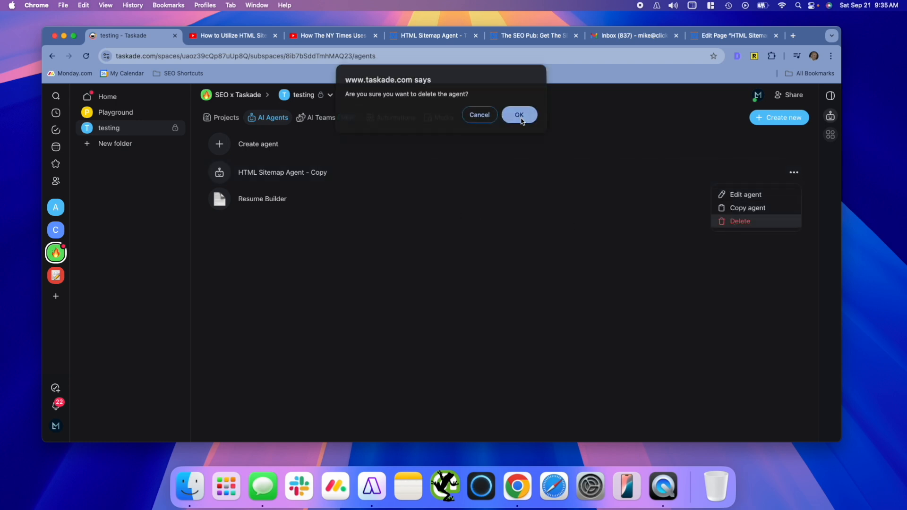
pyautogui.click(518, 114)
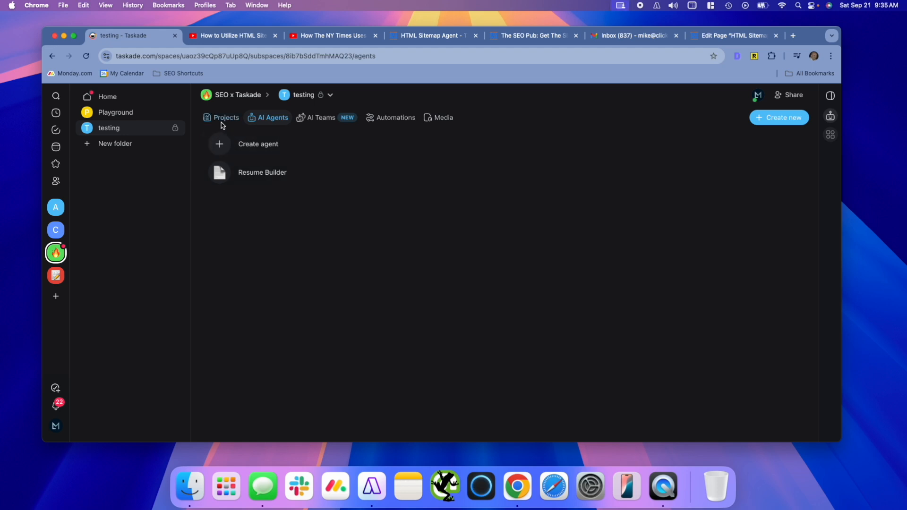
# Open the HTML Sitemaps Notes project in the testing space and scroll through it.
pyautogui.click(225, 117)
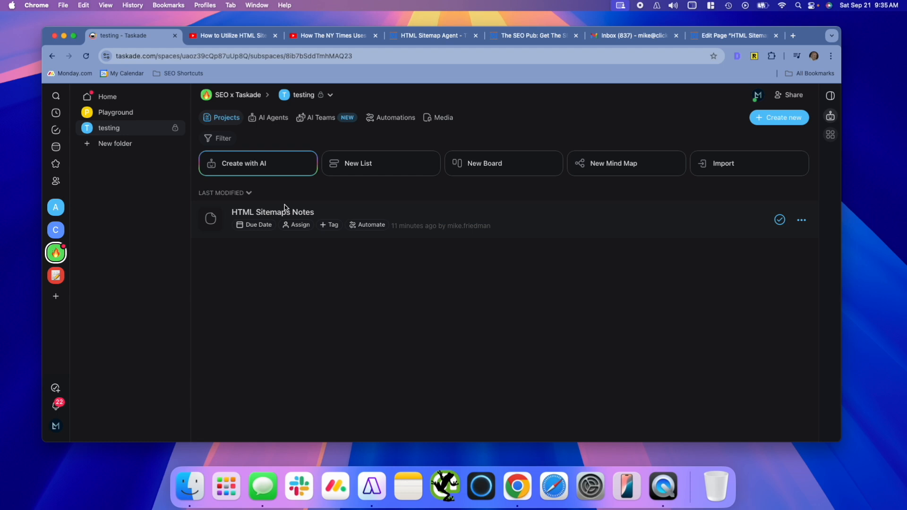
pyautogui.click(272, 211)
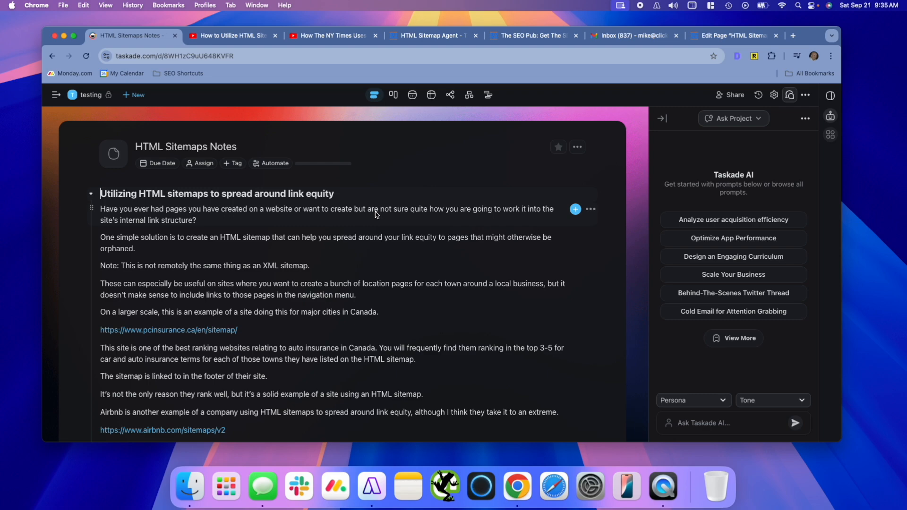
pyautogui.scroll(-3)
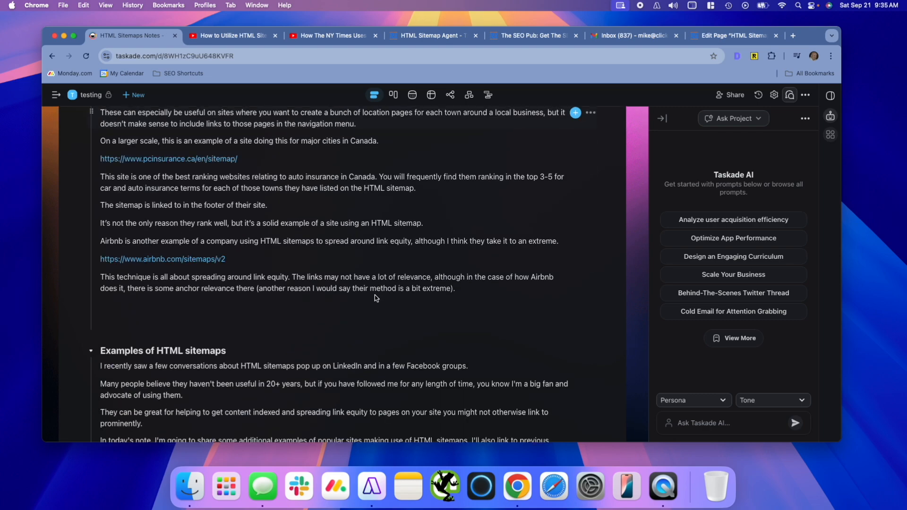
pyautogui.scroll(-3)
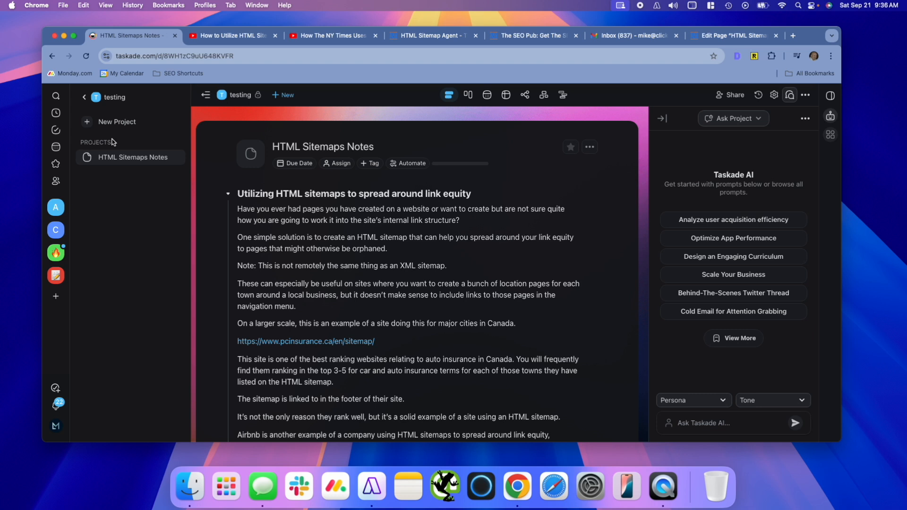
# Create a new agent from scratch and name it HTML Sitemap Agent.
pyautogui.click(83, 96)
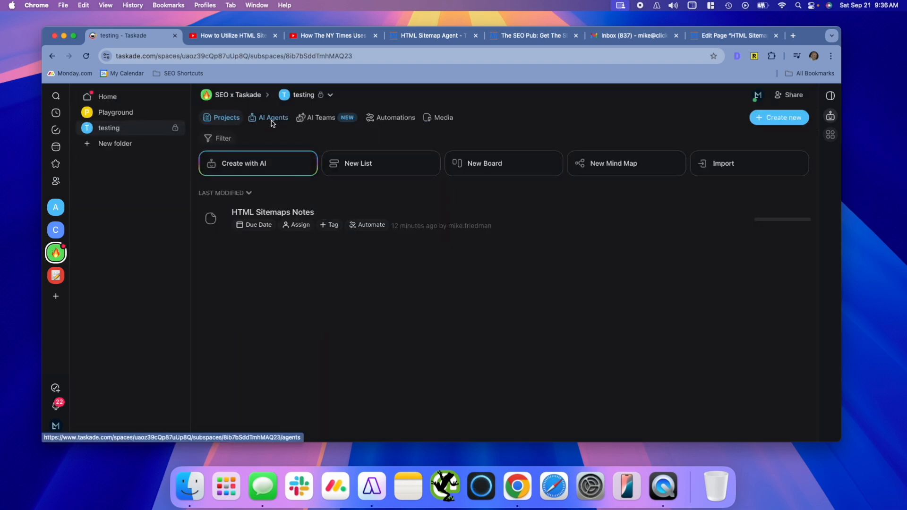
pyautogui.click(273, 118)
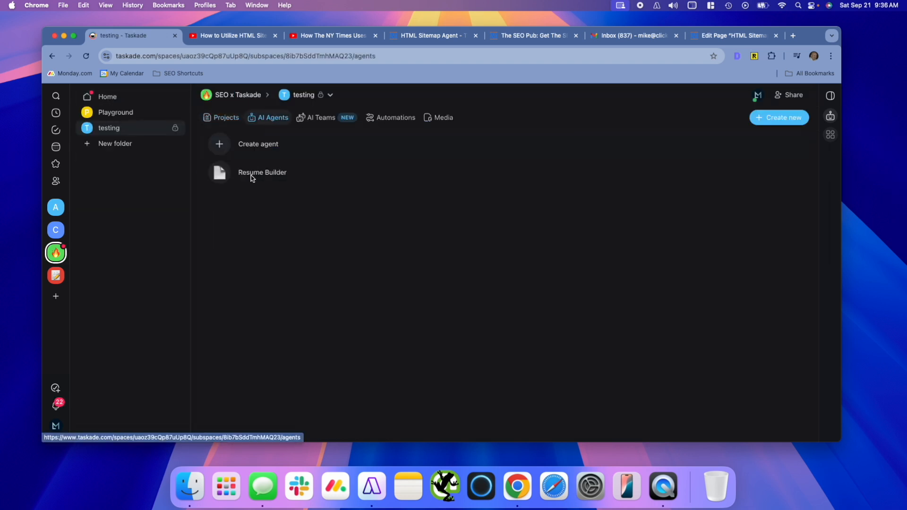
pyautogui.click(258, 144)
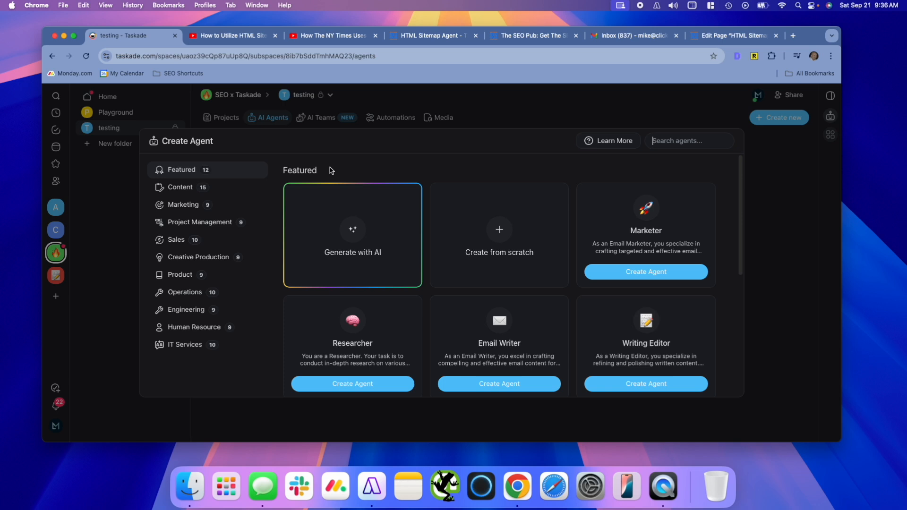
pyautogui.moveTo(492, 216)
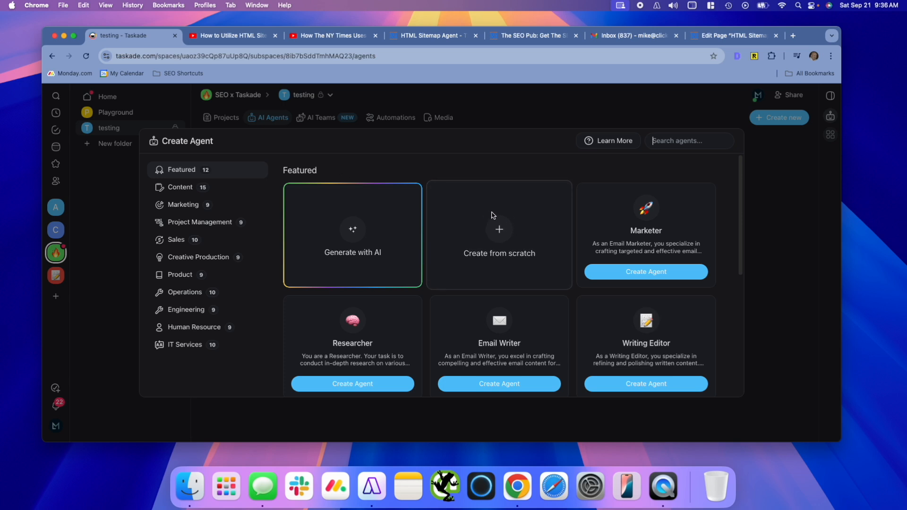
pyautogui.click(498, 234)
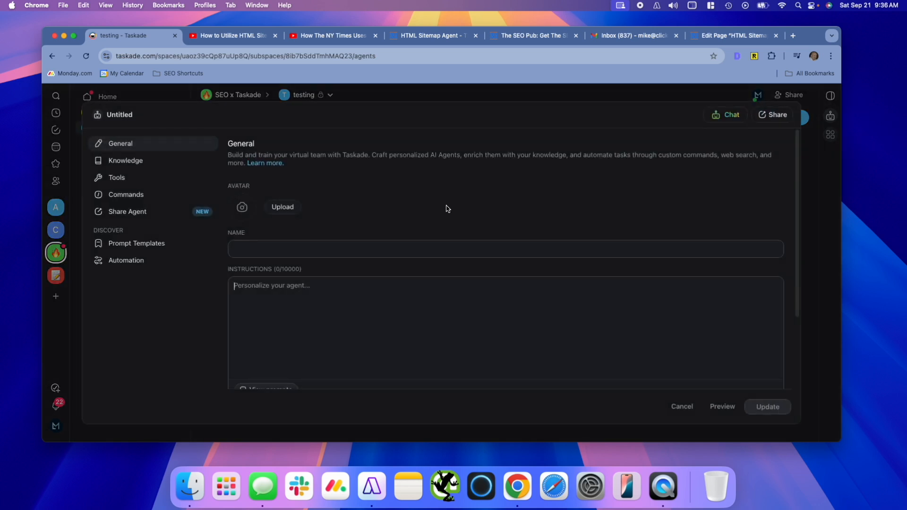
pyautogui.click(405, 249)
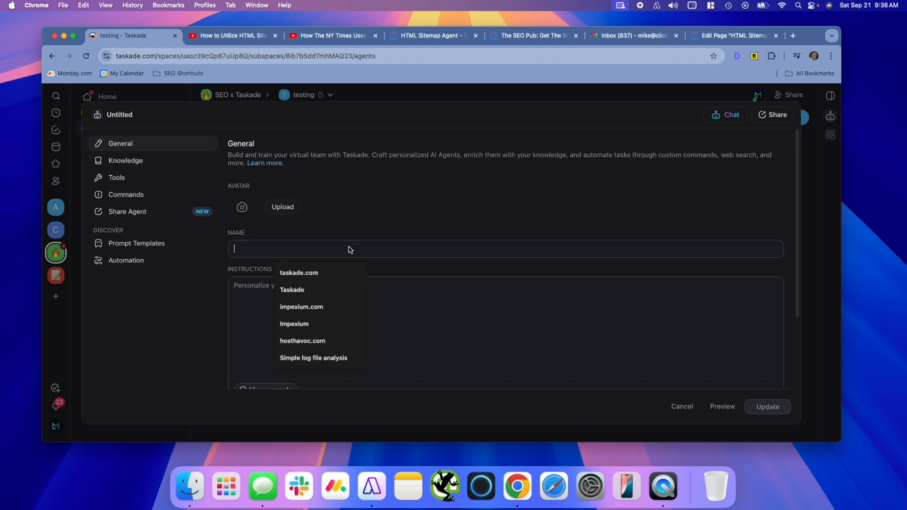
pyautogui.write('HTML Sitemap Agent')
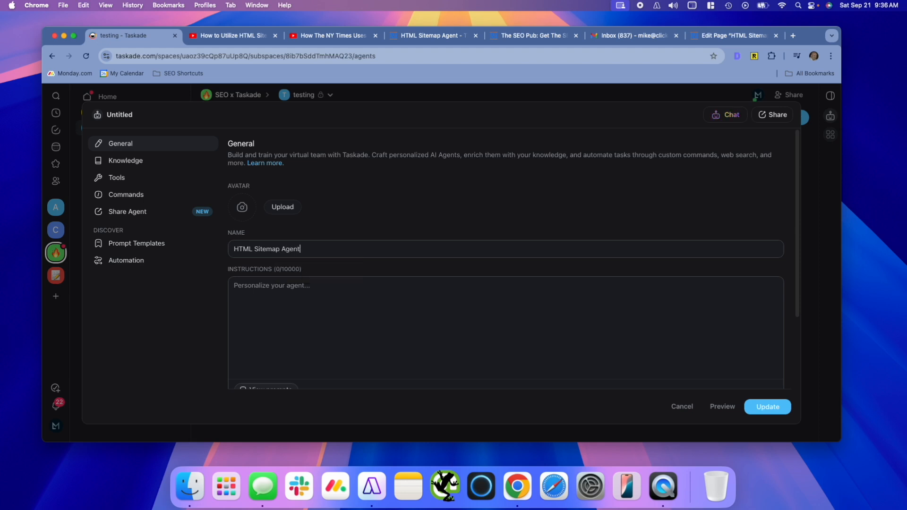
# Enter instructions to answer from The SEO Pub notes, keeping the Pro (GPT-4o) model.
pyautogui.scroll(-3)
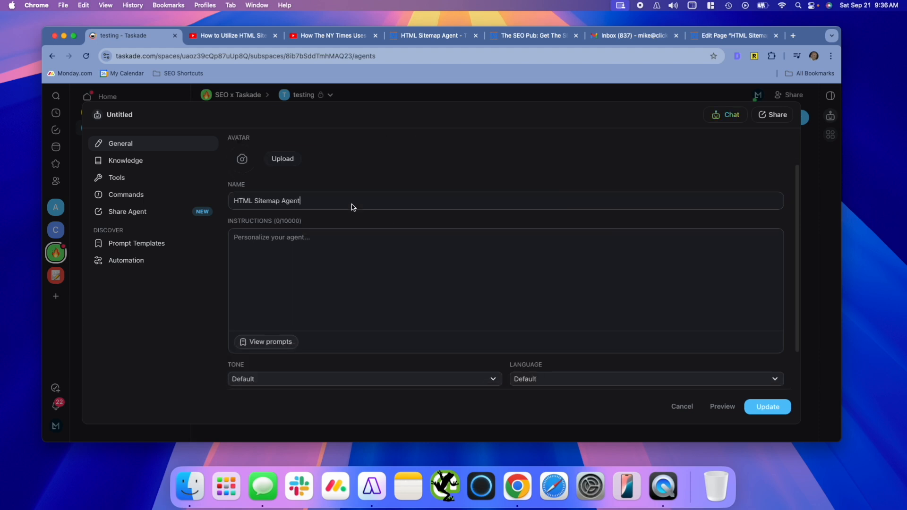
pyautogui.scroll(-3)
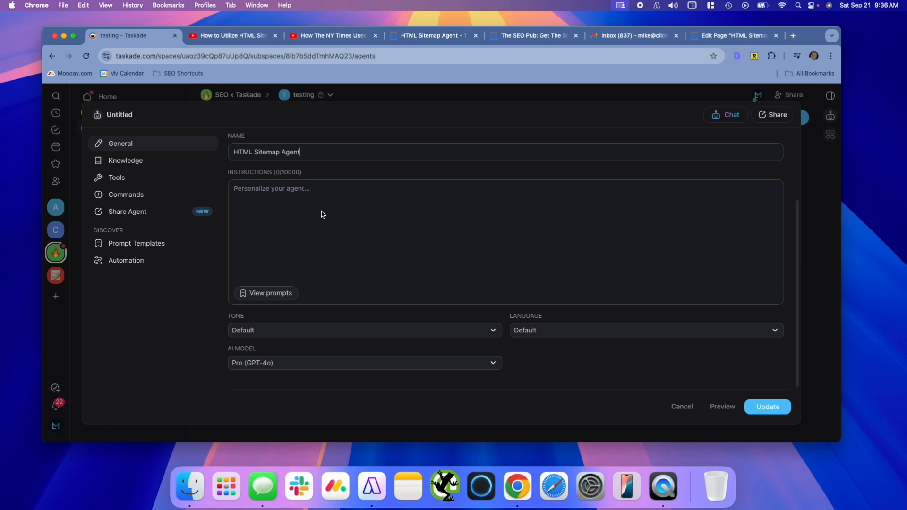
pyautogui.write('I want you to use the included knowledge which is my notes from The SEO Pub that I have shared about HTML sitemaps to answer questions people may have about using HTML sitemaps and their benefits for SEO.')
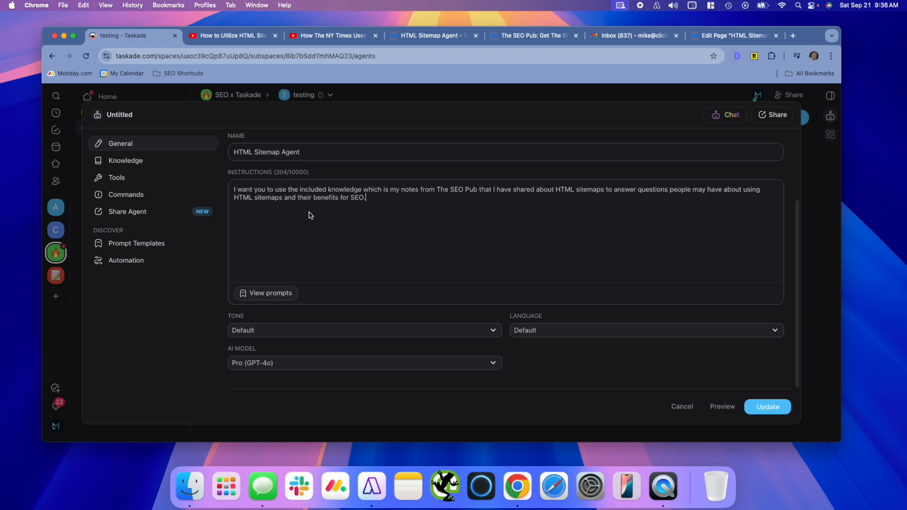
pyautogui.moveTo(413, 277)
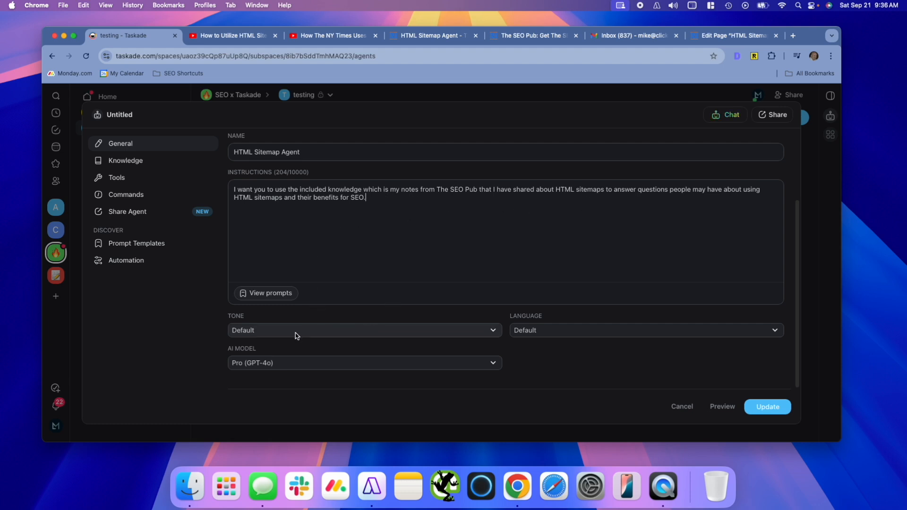
pyautogui.click(363, 330)
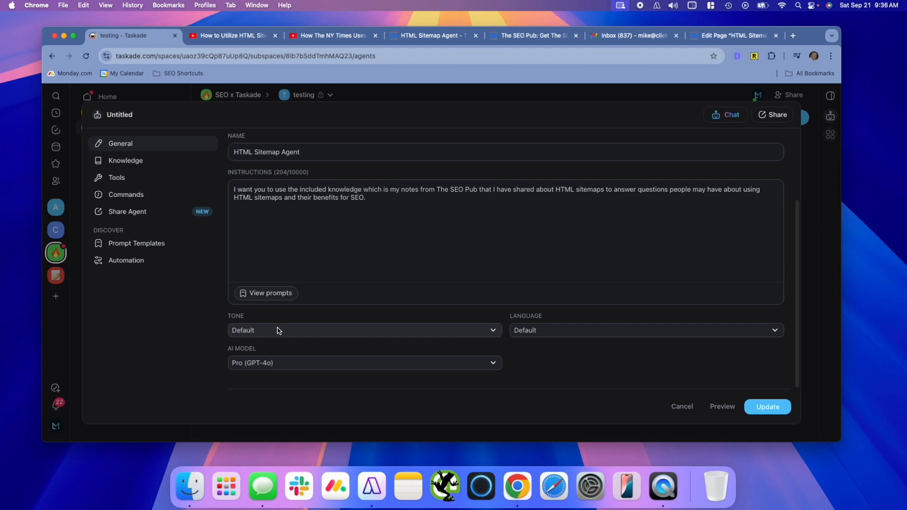
pyautogui.click(364, 330)
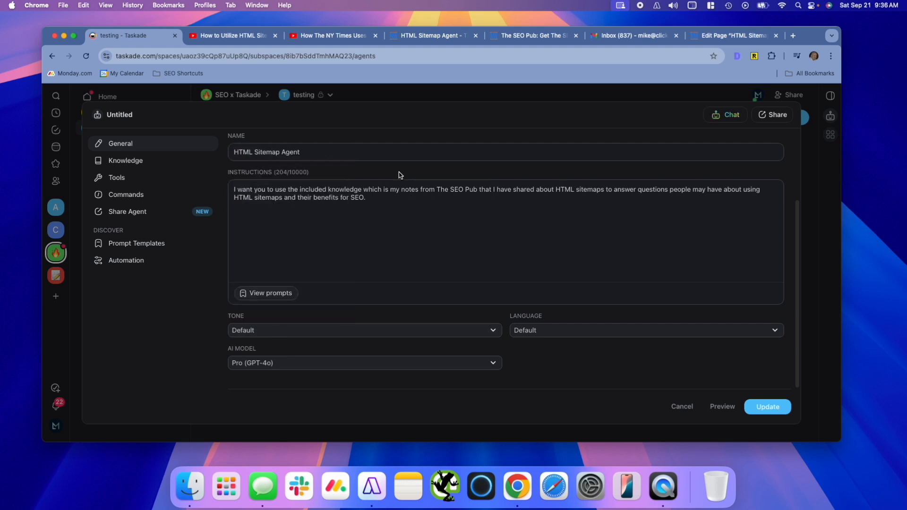
pyautogui.click(643, 330)
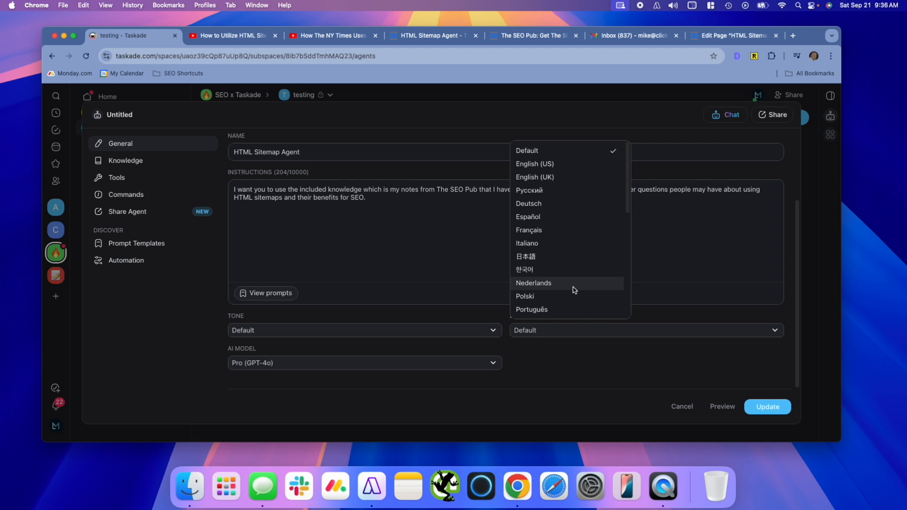
pyautogui.click(364, 363)
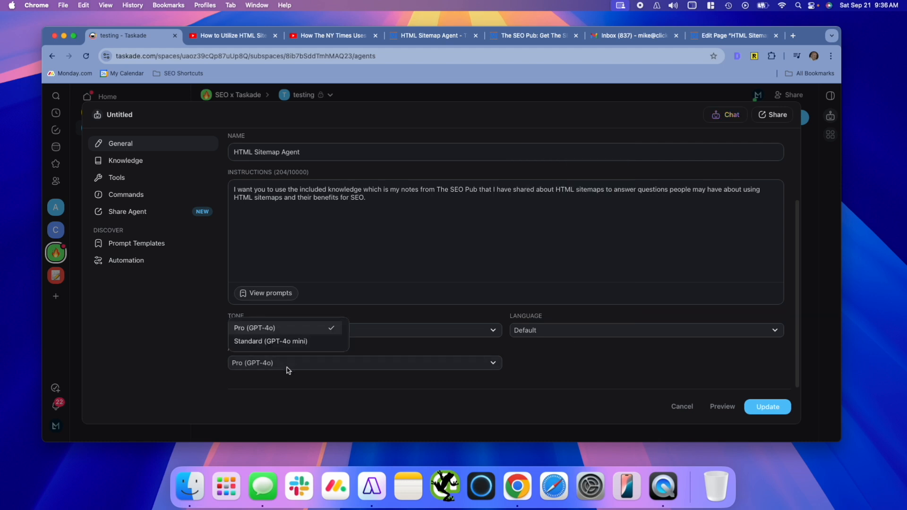
pyautogui.moveTo(280, 334)
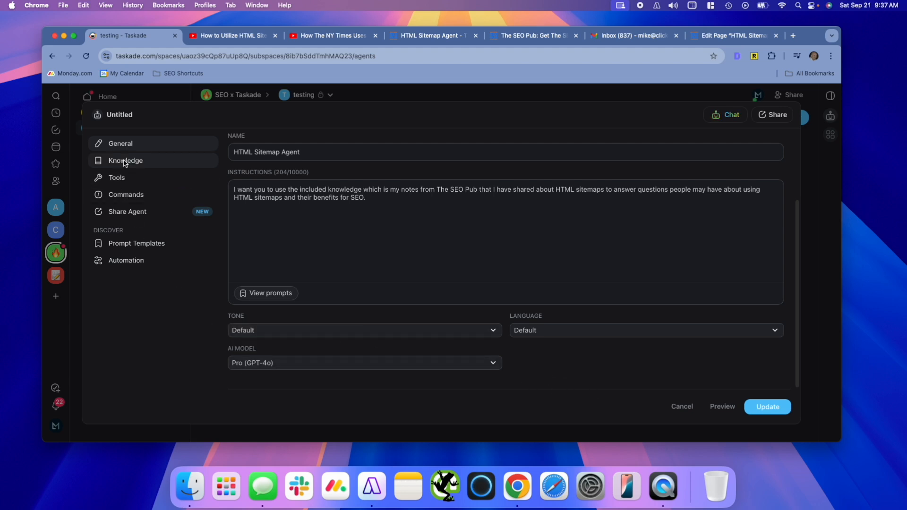
# Switch on Enable knowledge in the agent's Knowledge settings.
pyautogui.click(125, 161)
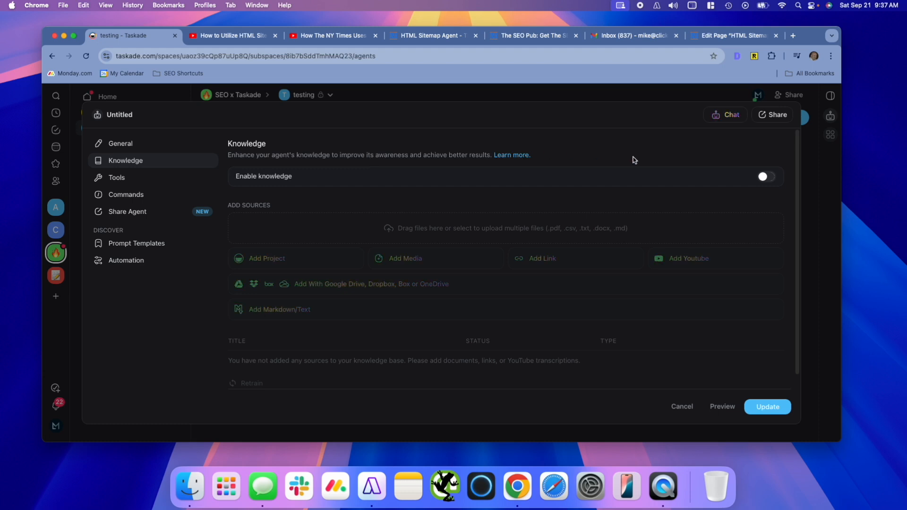
pyautogui.click(766, 176)
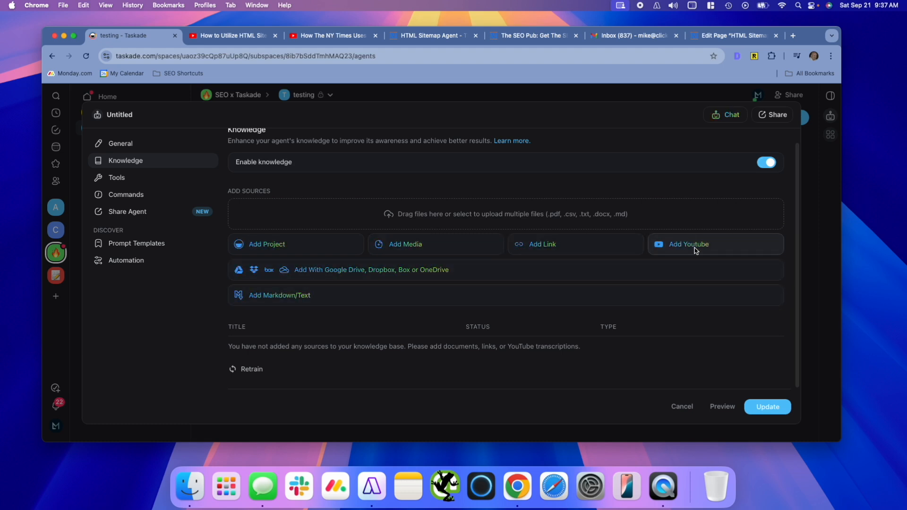
pyautogui.moveTo(279, 244)
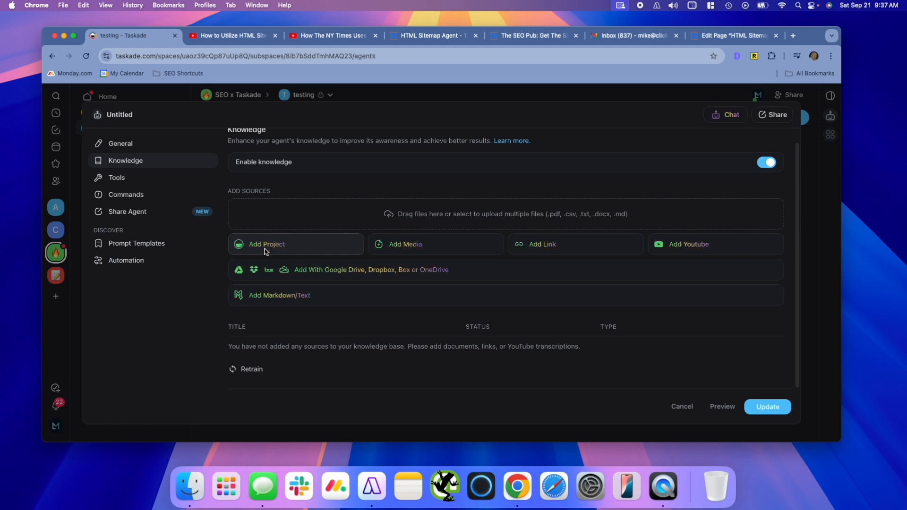
# Add the HTML Sitemaps Notes project to the agent's knowledge base.
pyautogui.click(266, 244)
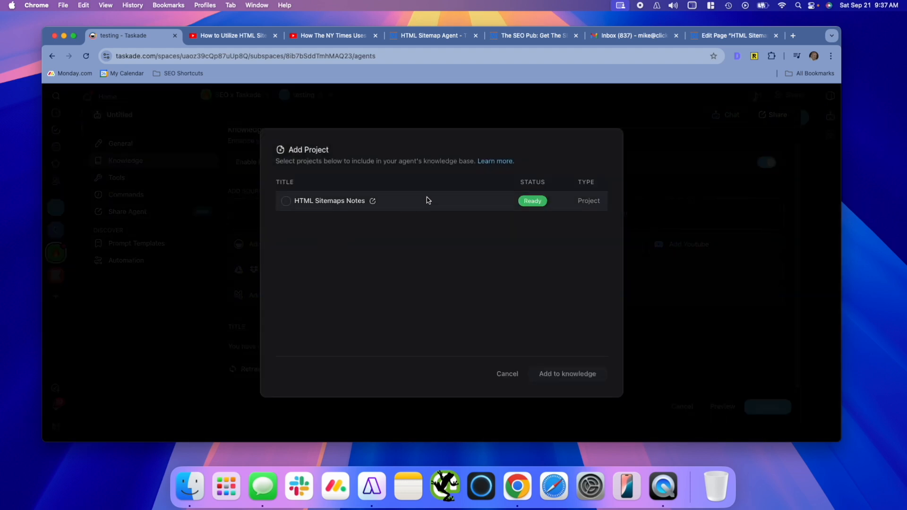
pyautogui.click(285, 201)
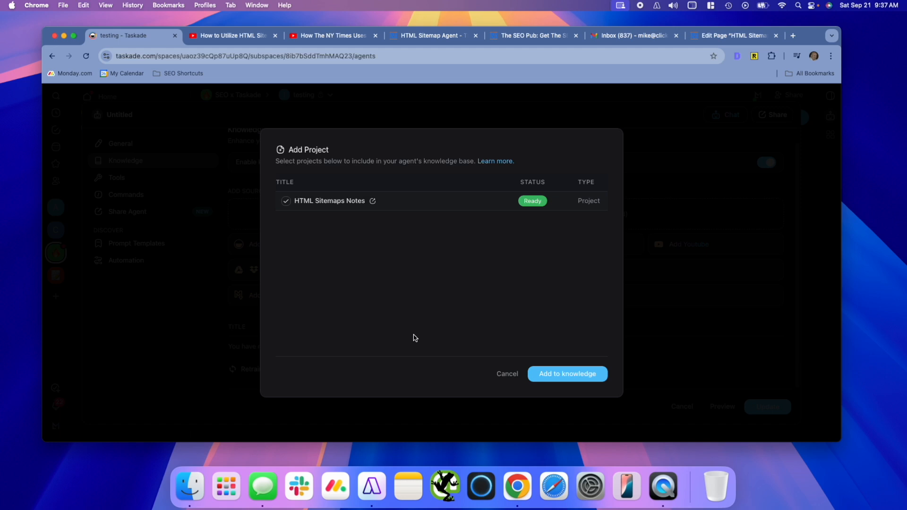
pyautogui.click(566, 373)
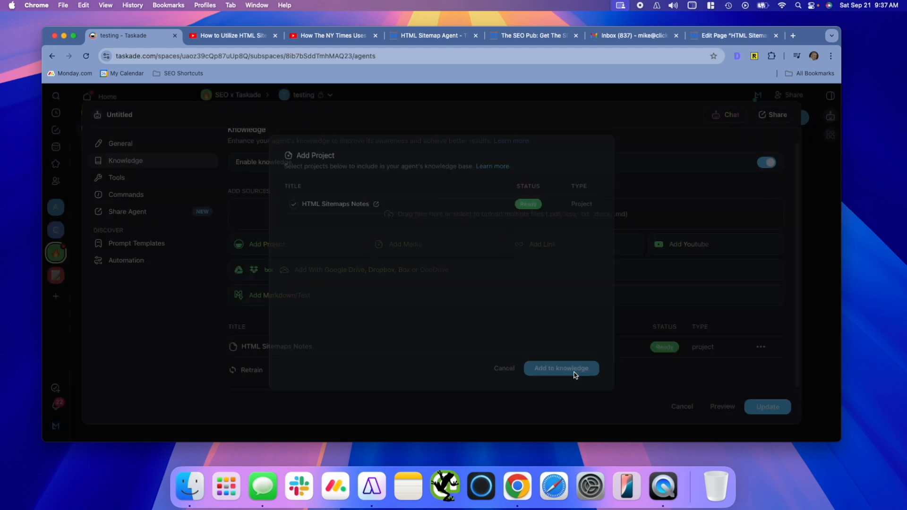
pyautogui.click(560, 369)
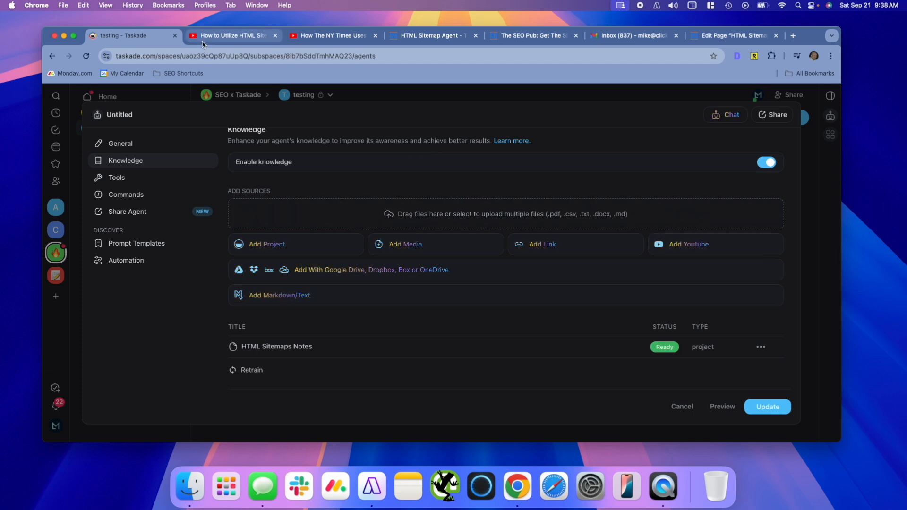
pyautogui.click(232, 35)
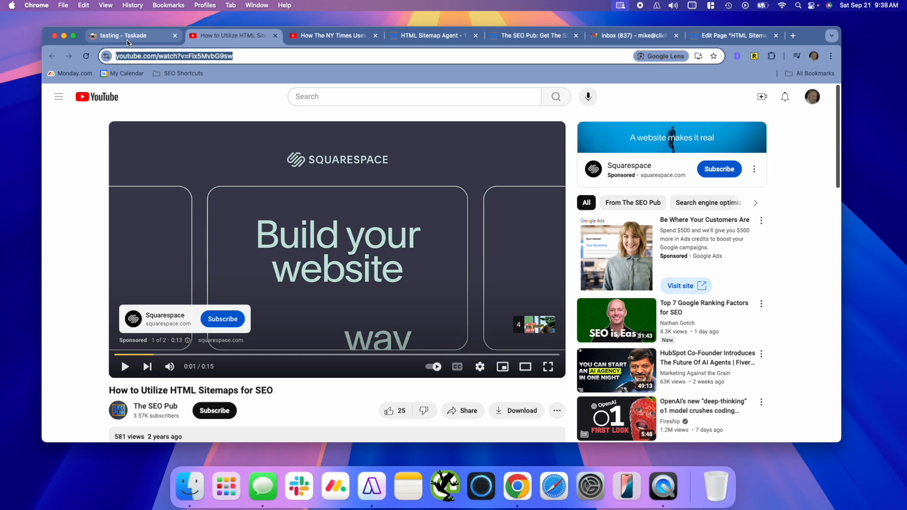
# Add the How to Utilize HTML Sitemaps for SEO video (watch?v=Fix5MvbG9sw) as knowledge.
pyautogui.click(133, 35)
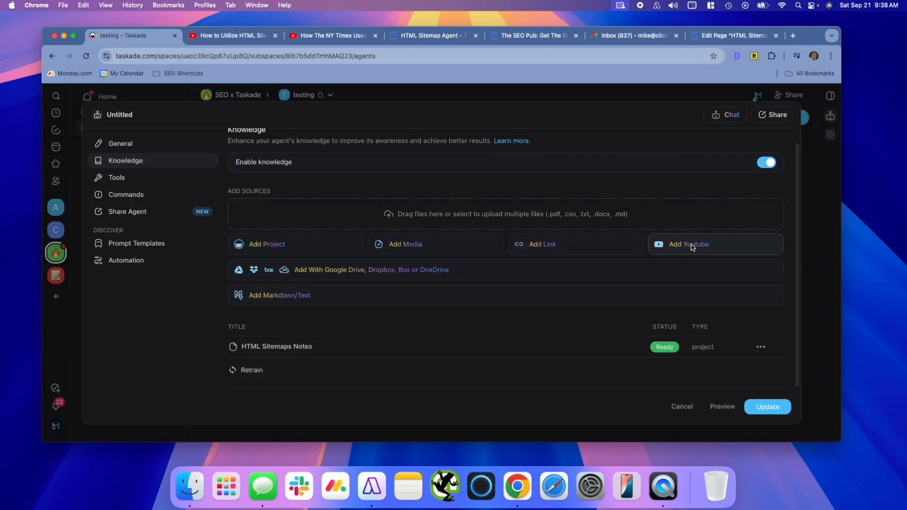
pyautogui.click(688, 244)
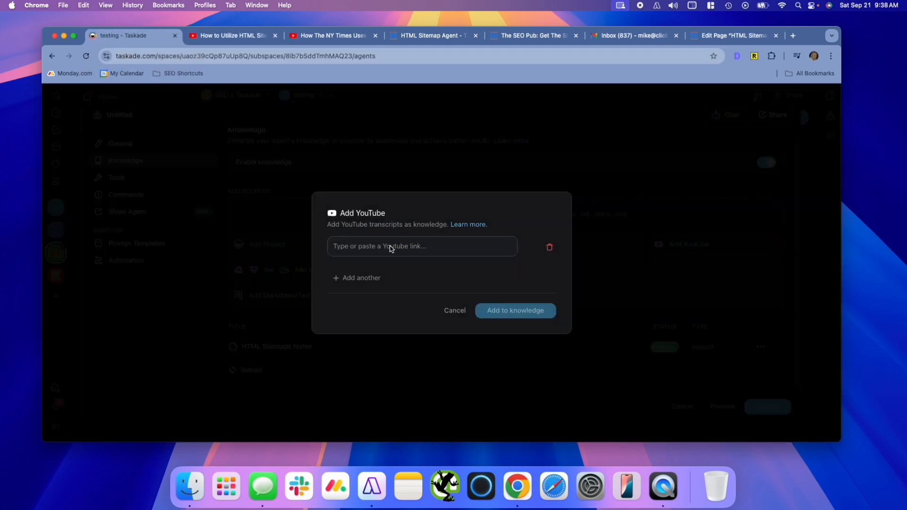
pyautogui.write('https://www.youtube.com/watch?v=Fix5MvbG9sw')
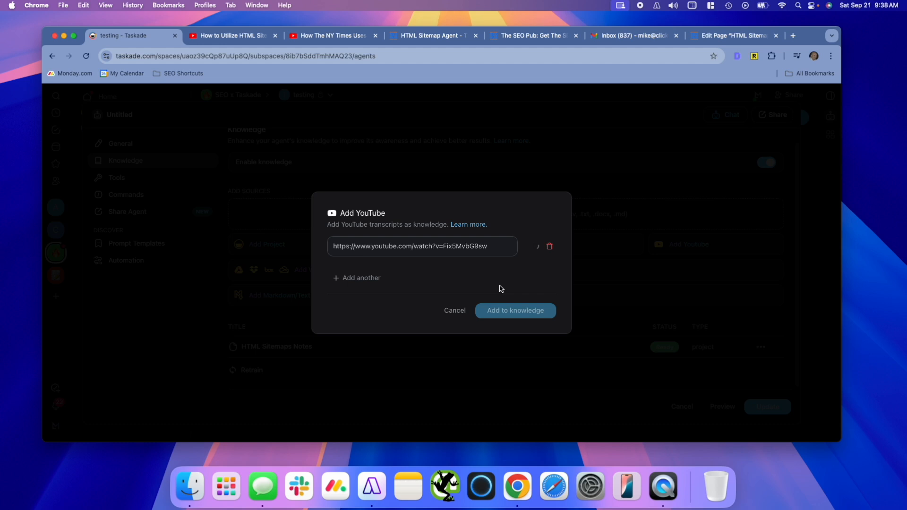
# Add the How The NY Times Uses HTML Sitemaps video transcript as knowledge.
pyautogui.click(330, 35)
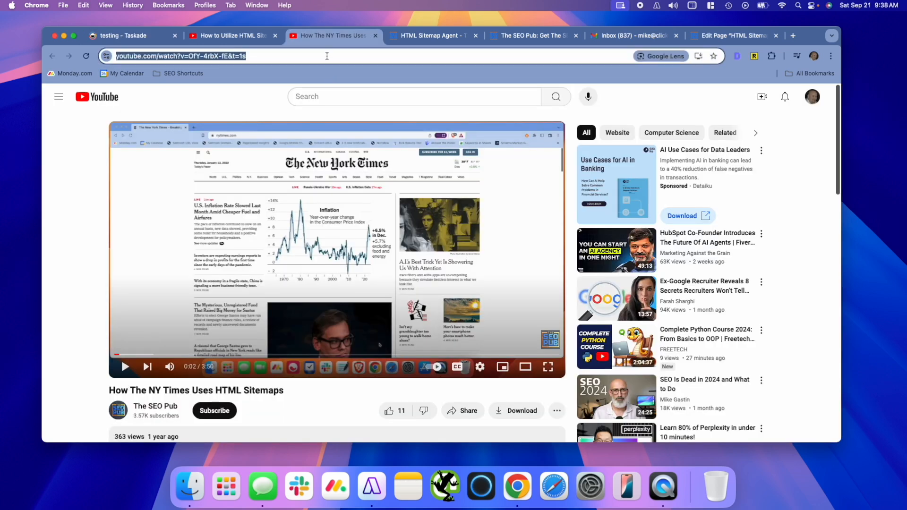
pyautogui.click(127, 35)
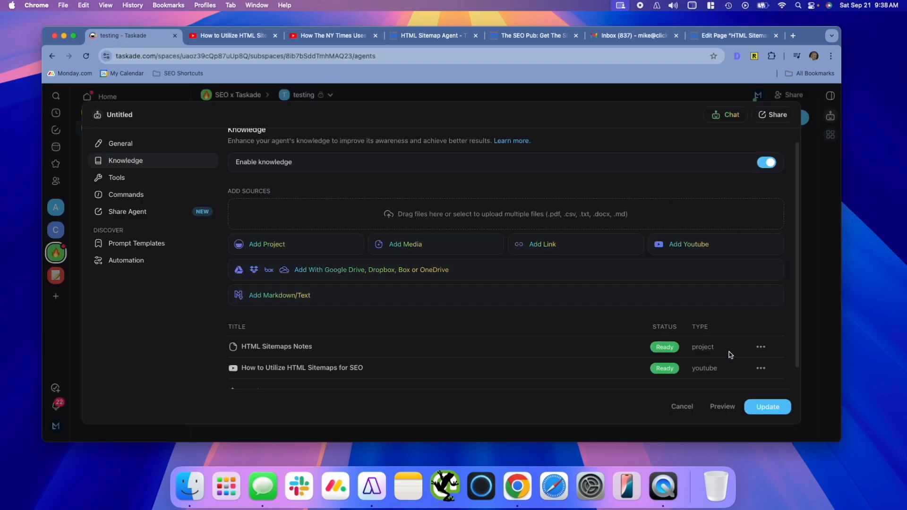
pyautogui.click(688, 244)
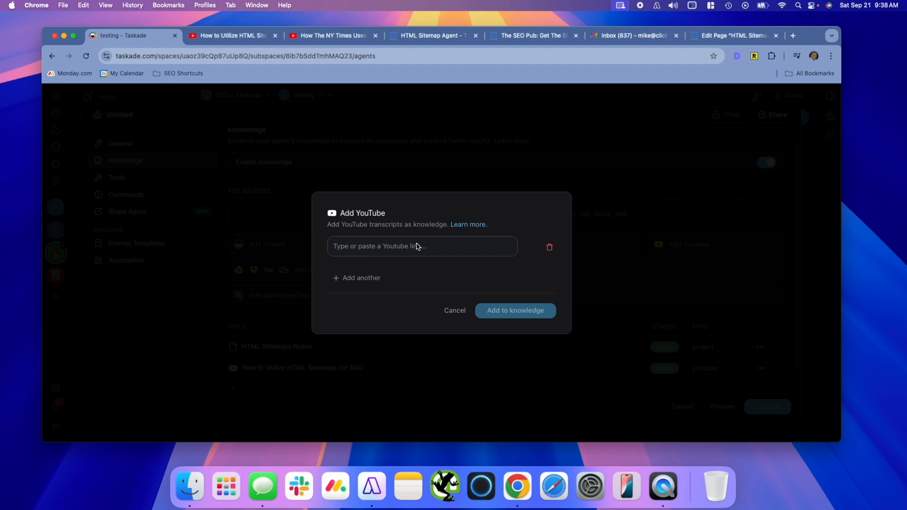
pyautogui.click(454, 311)
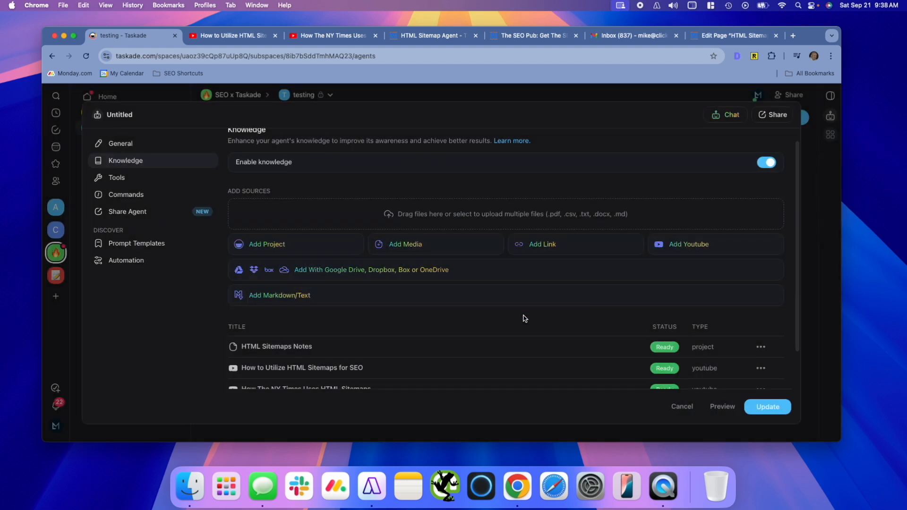
pyautogui.scroll(-3)
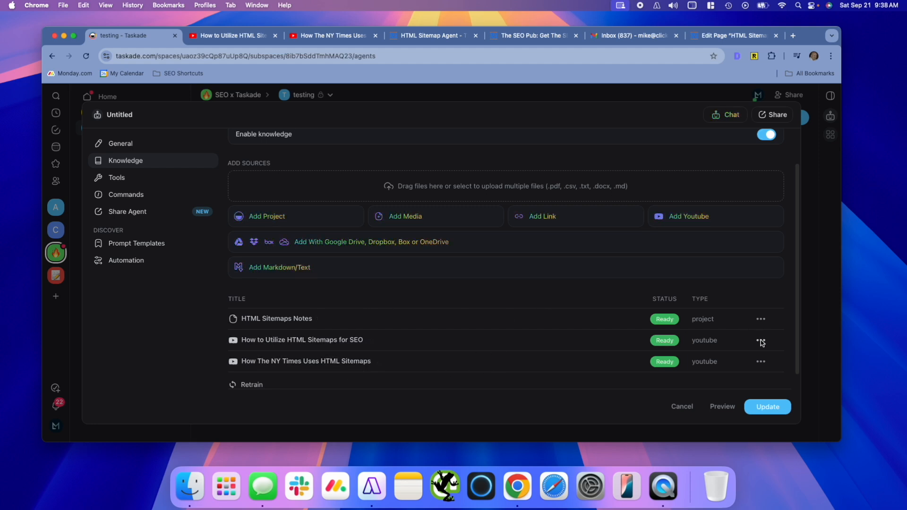
pyautogui.click(760, 340)
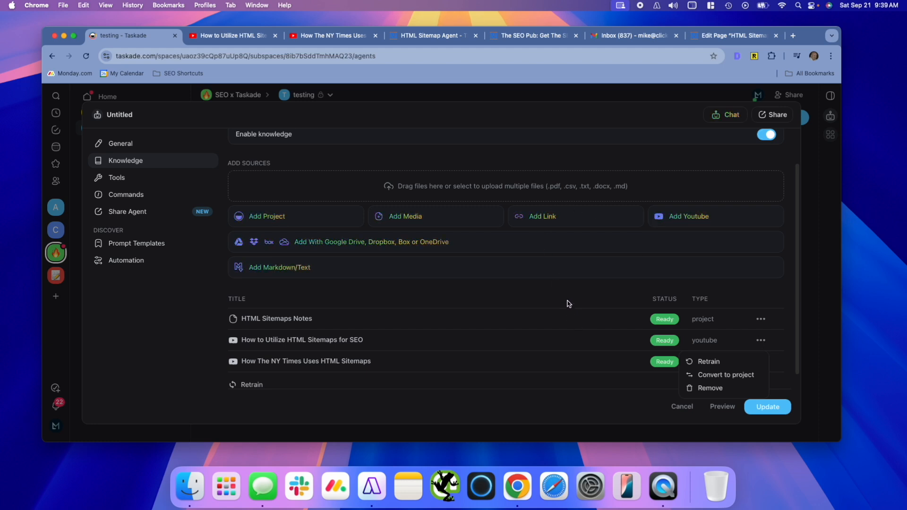
pyautogui.moveTo(709, 388)
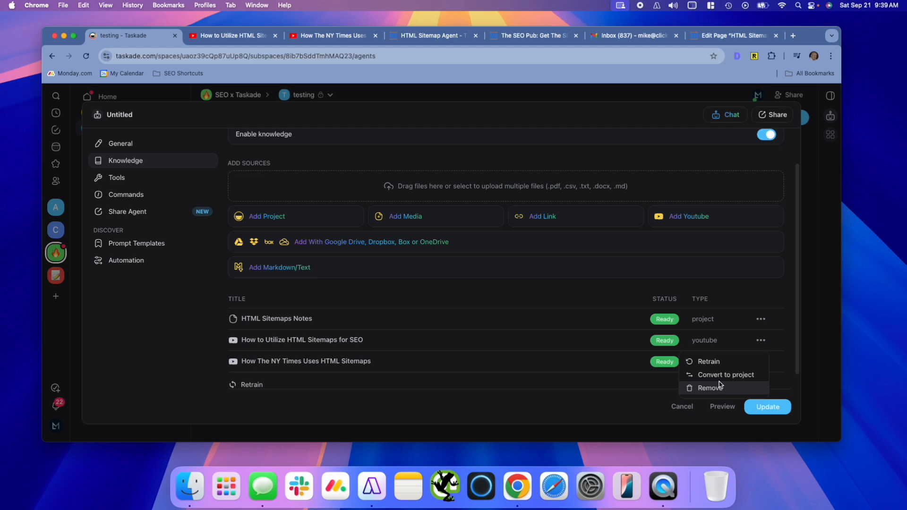
pyautogui.moveTo(711, 364)
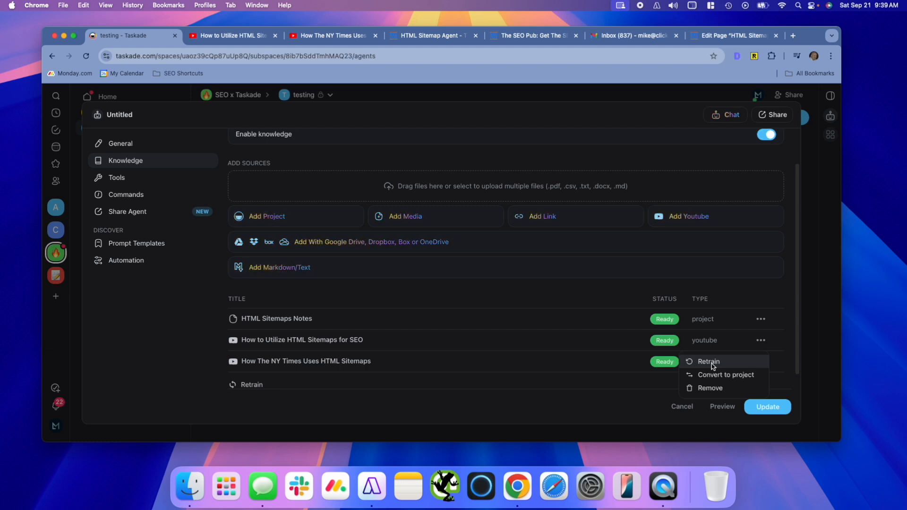
pyautogui.moveTo(596, 351)
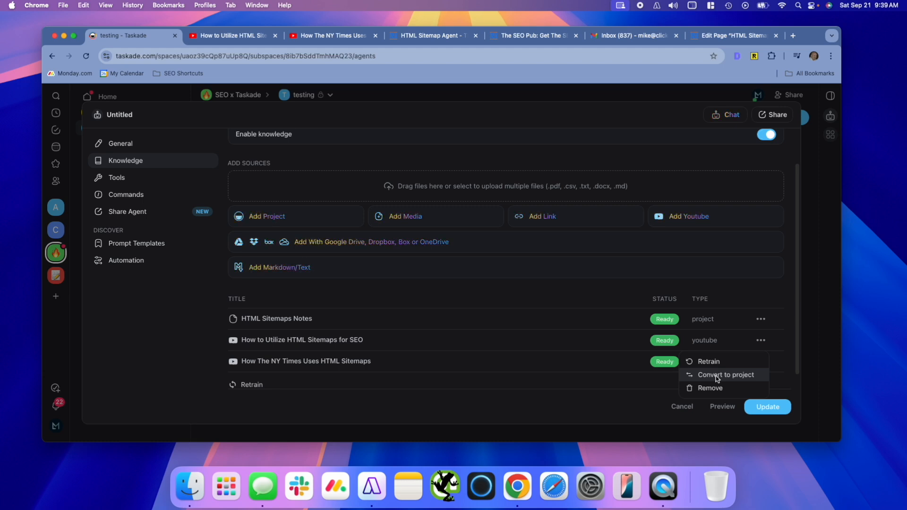
pyautogui.moveTo(559, 397)
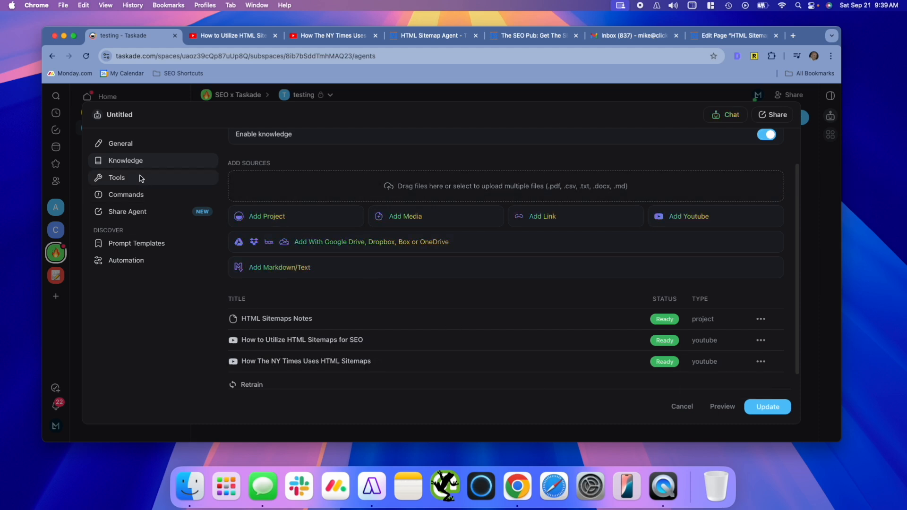
# Show the agent's Tools settings, with Web Search, Site Reader and the addable tools catalogue.
pyautogui.click(116, 178)
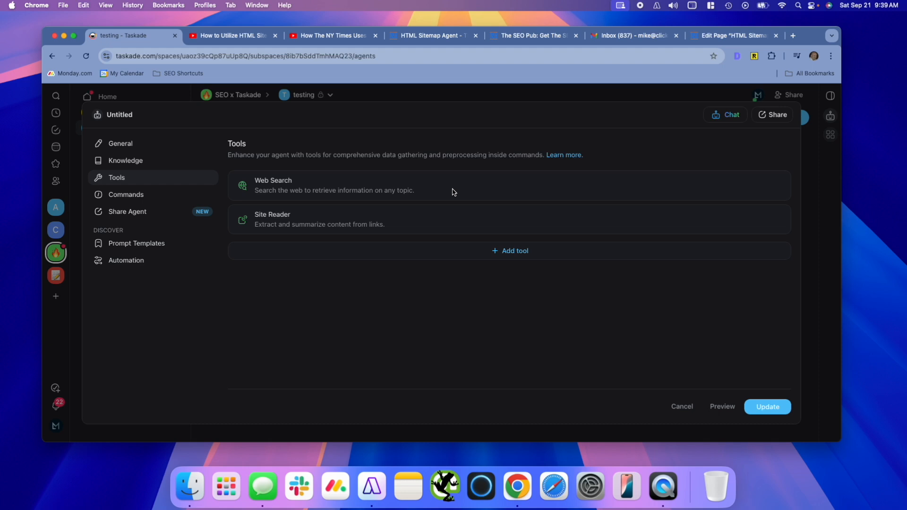
pyautogui.click(510, 250)
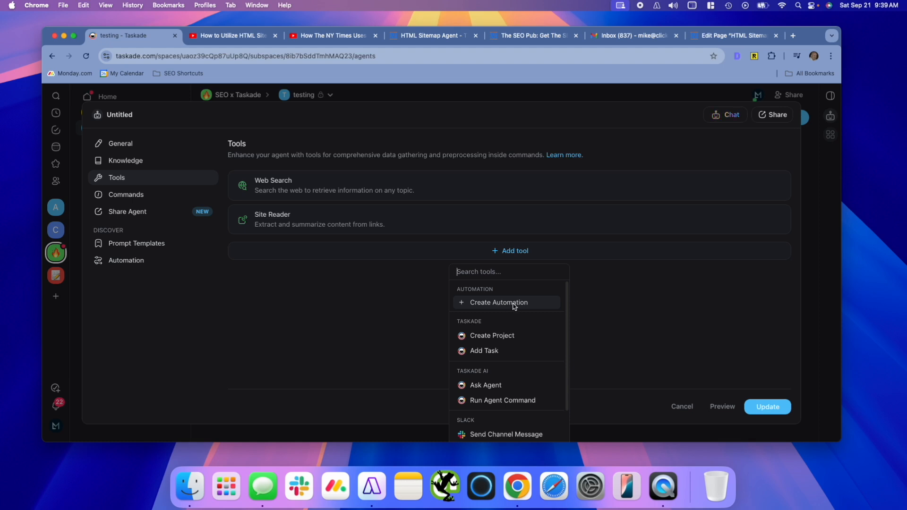
pyautogui.moveTo(510, 303)
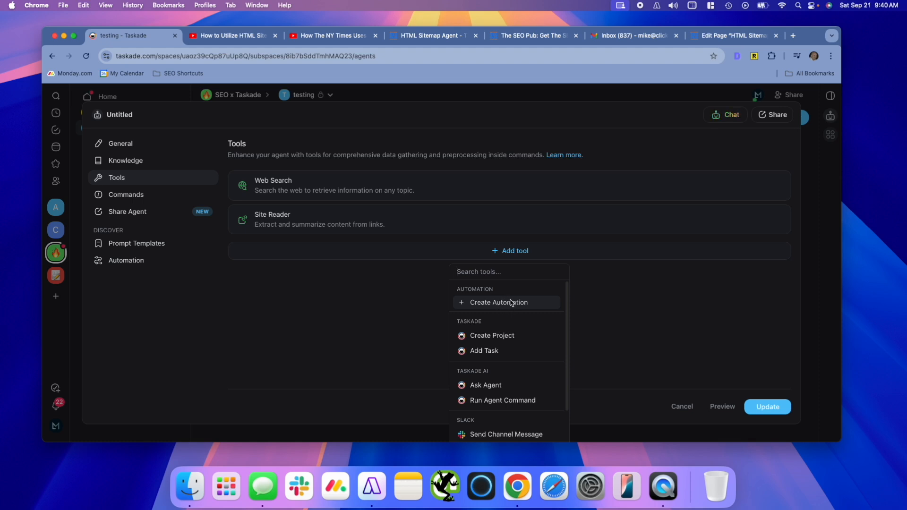
pyautogui.scroll(-3)
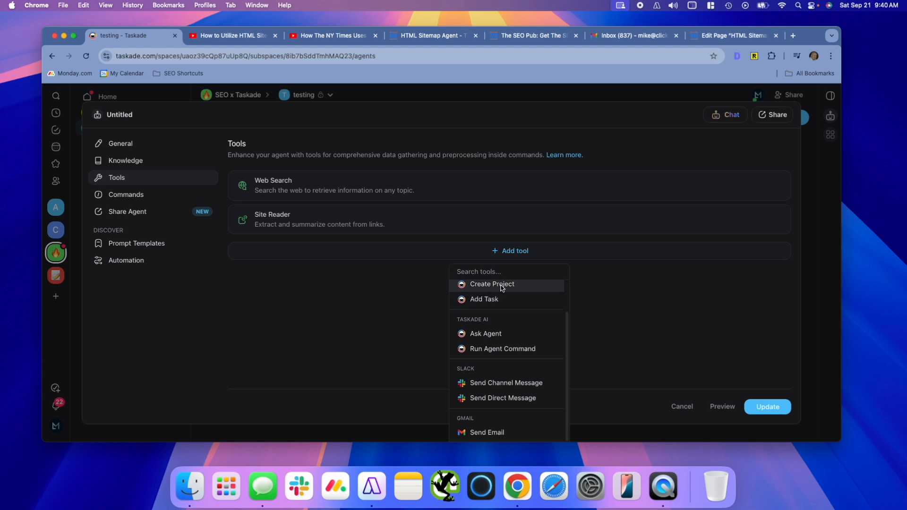
pyautogui.scroll(-3)
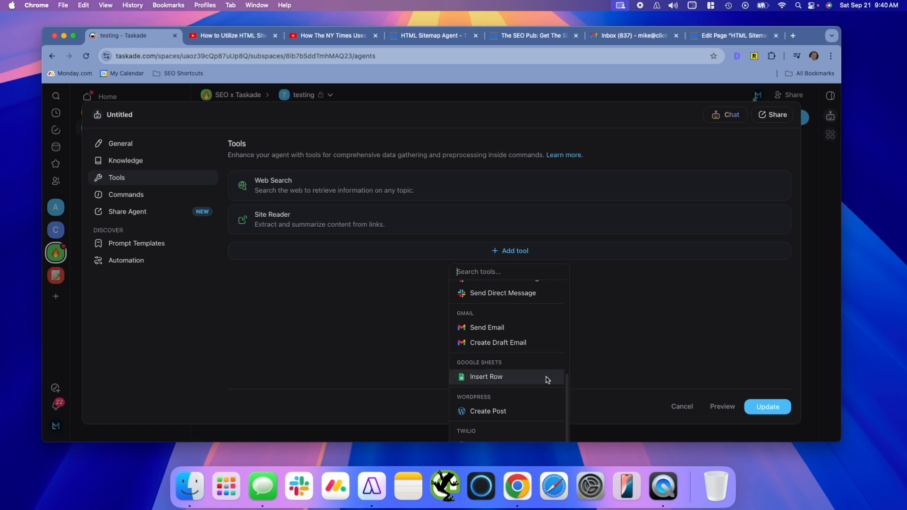
pyautogui.moveTo(647, 312)
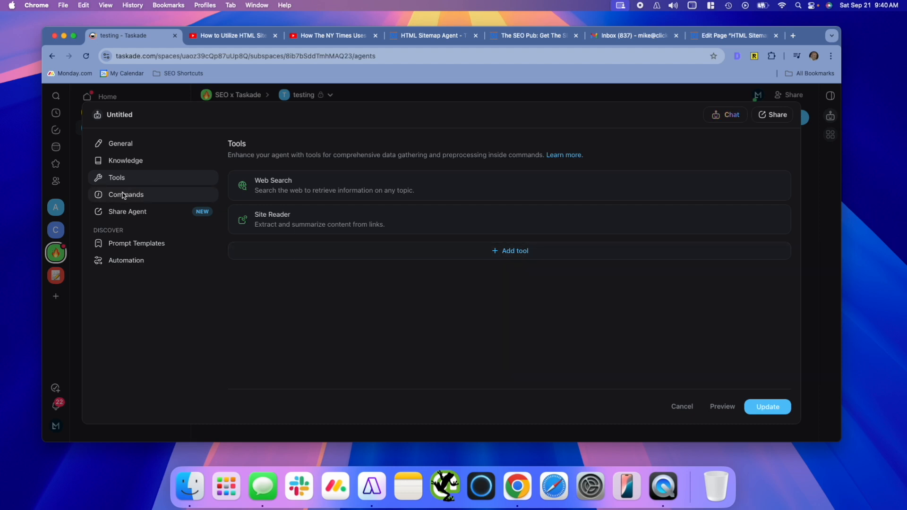
# Review the Create a new command dialog under Commands and cancel without adding one.
pyautogui.click(125, 194)
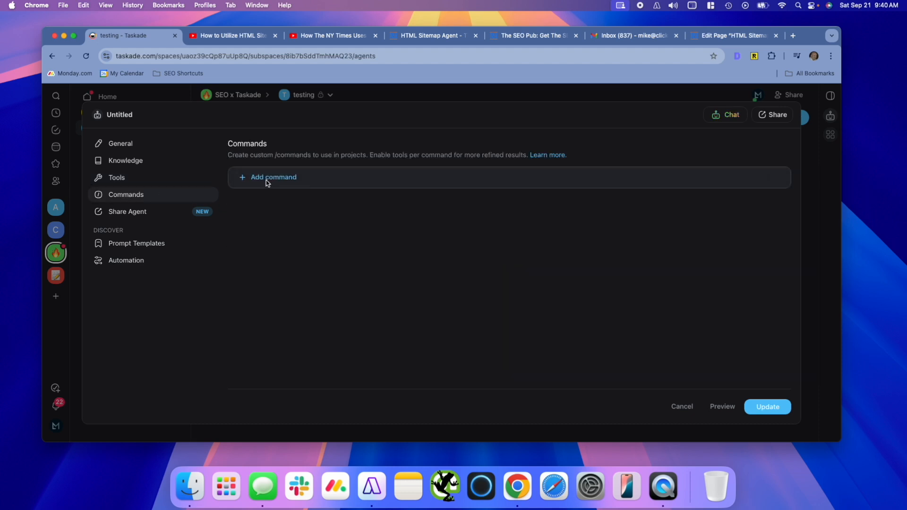
pyautogui.click(273, 177)
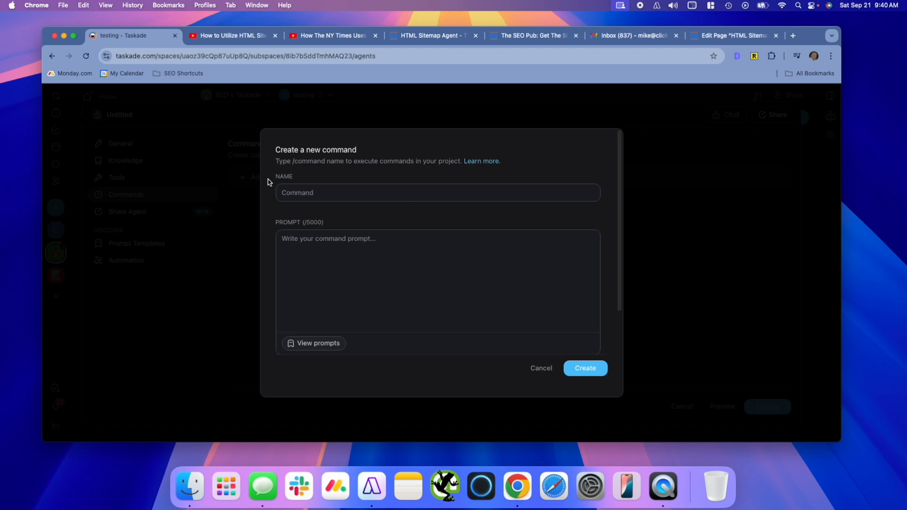
pyautogui.moveTo(324, 193)
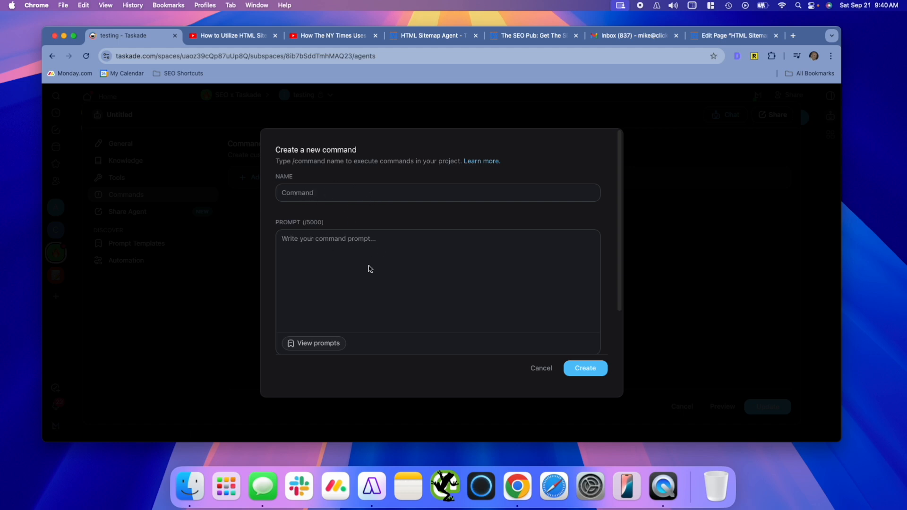
pyautogui.scroll(-3)
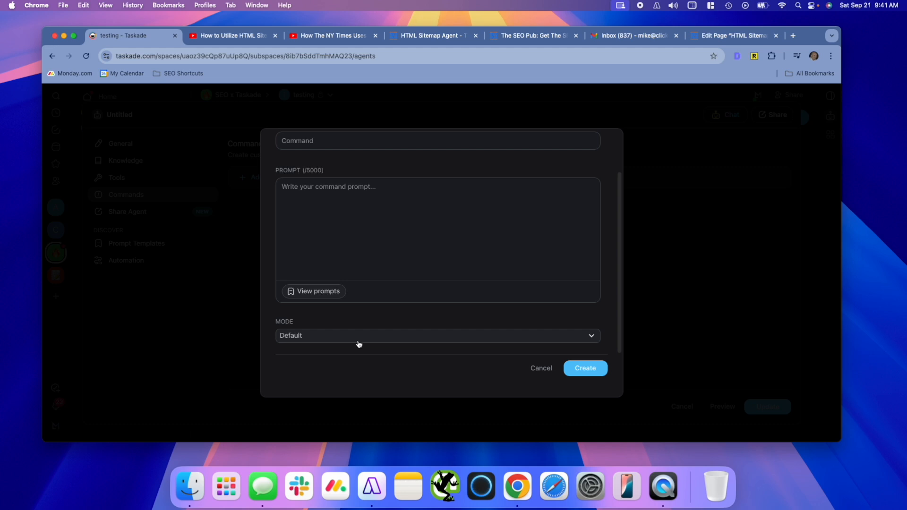
pyautogui.click(436, 335)
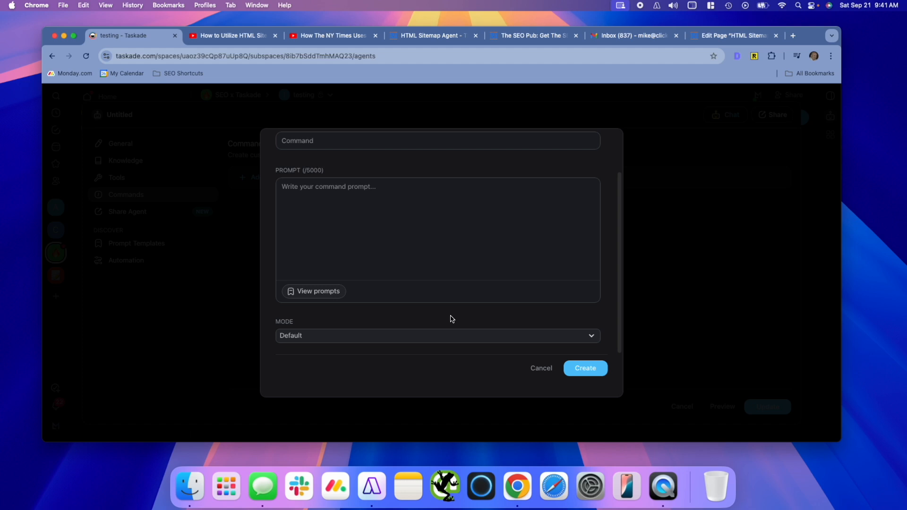
pyautogui.moveTo(554, 371)
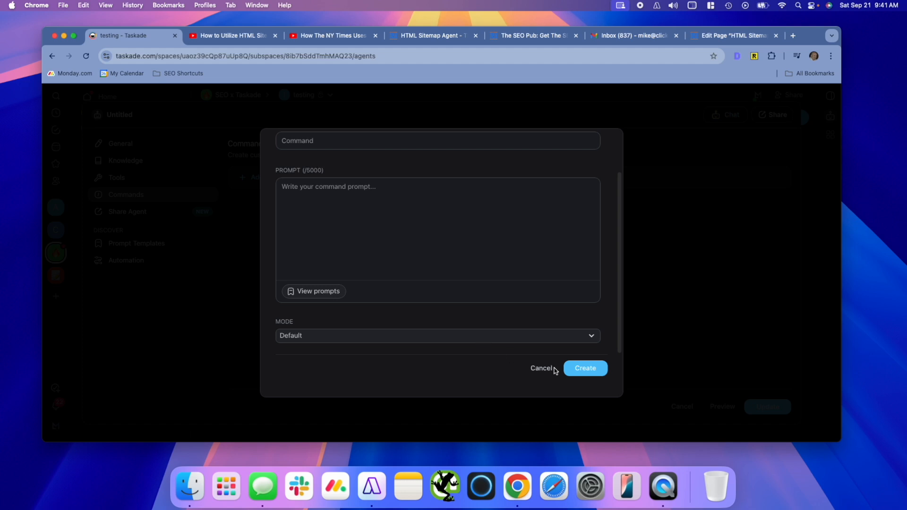
pyautogui.click(541, 368)
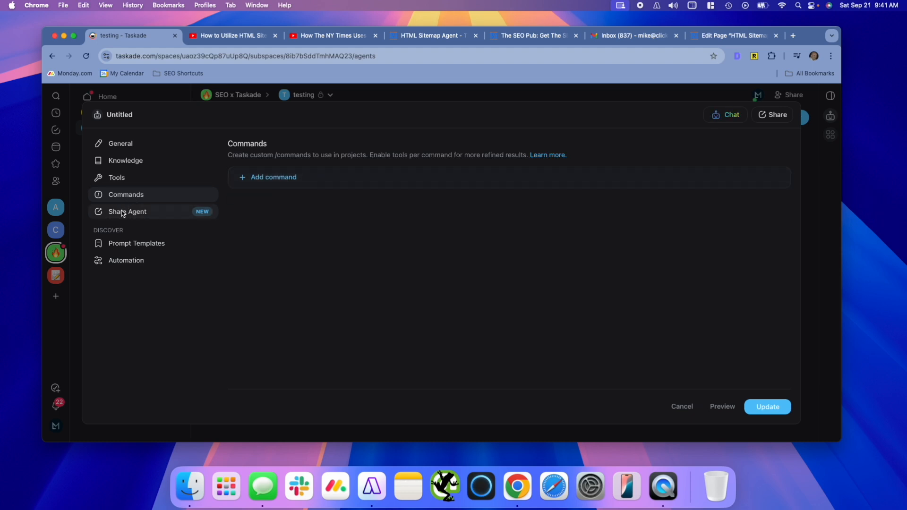
pyautogui.click(126, 211)
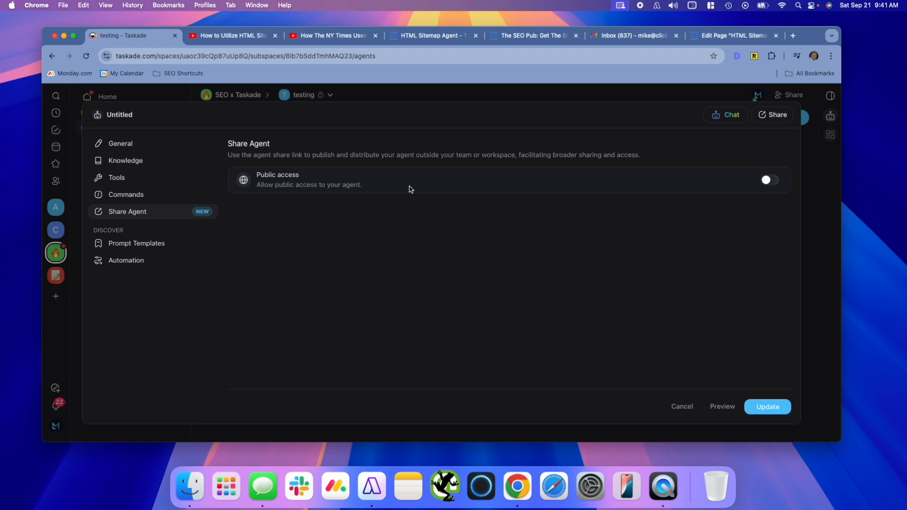
# Turn on public access for the agent and copy its iframe embed code.
pyautogui.click(768, 180)
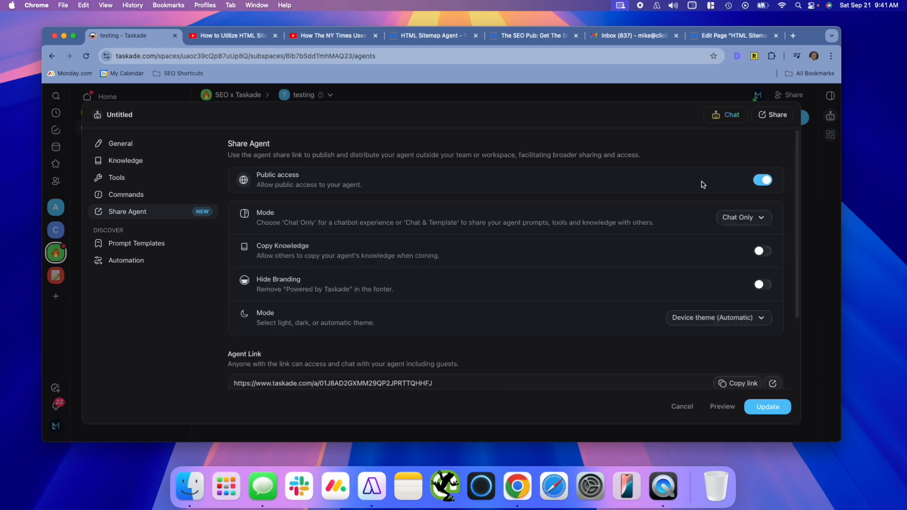
pyautogui.moveTo(598, 250)
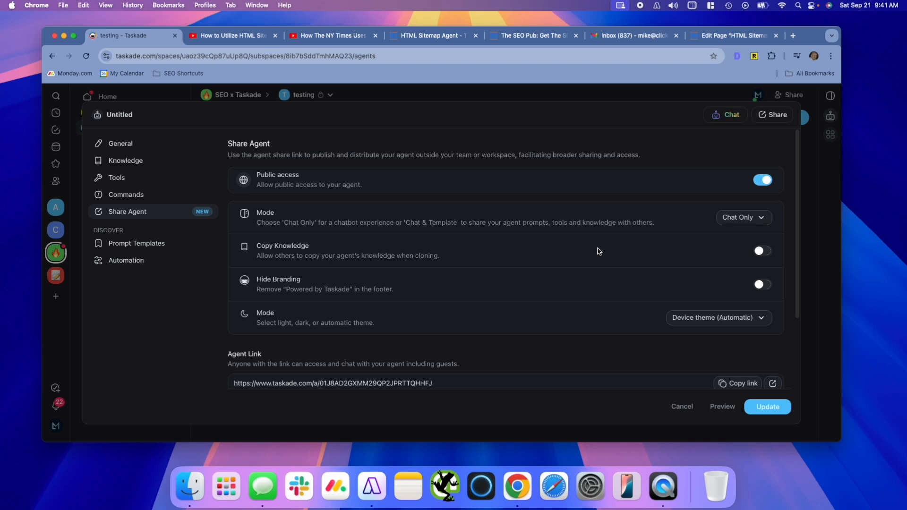
pyautogui.click(743, 216)
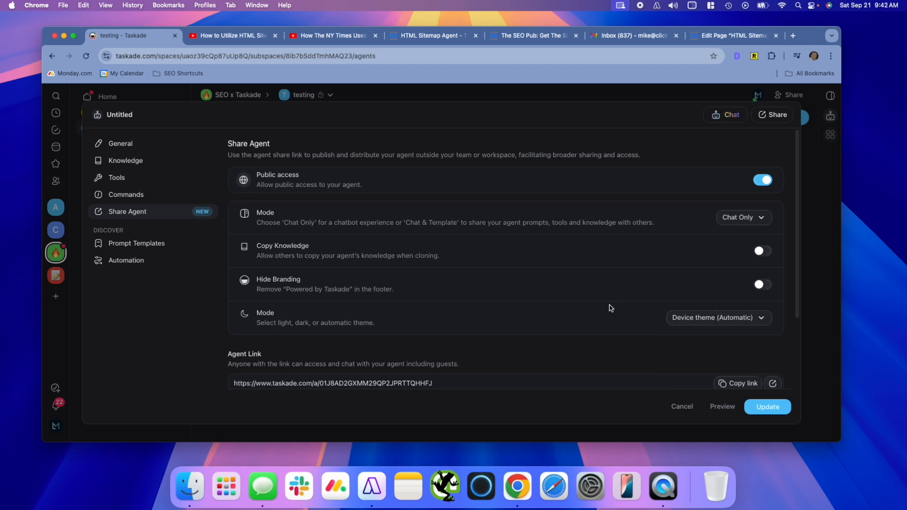
pyautogui.scroll(-3)
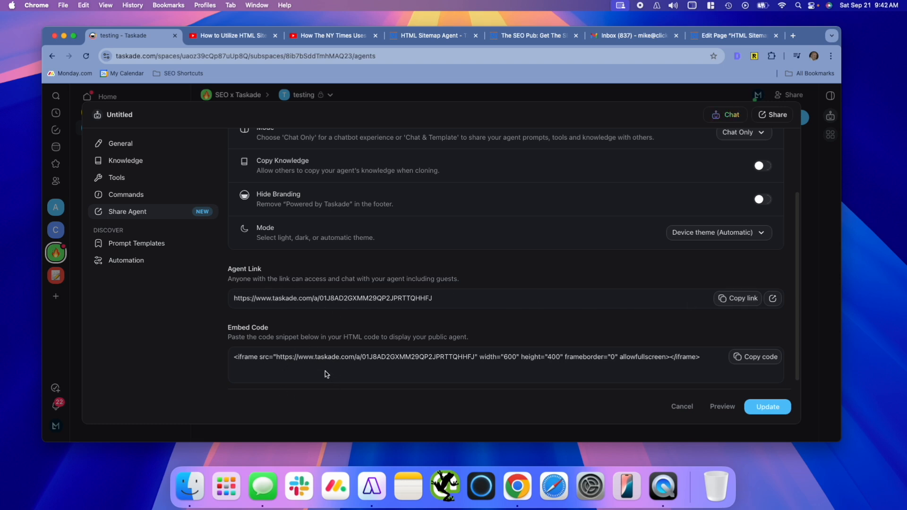
pyautogui.click(756, 356)
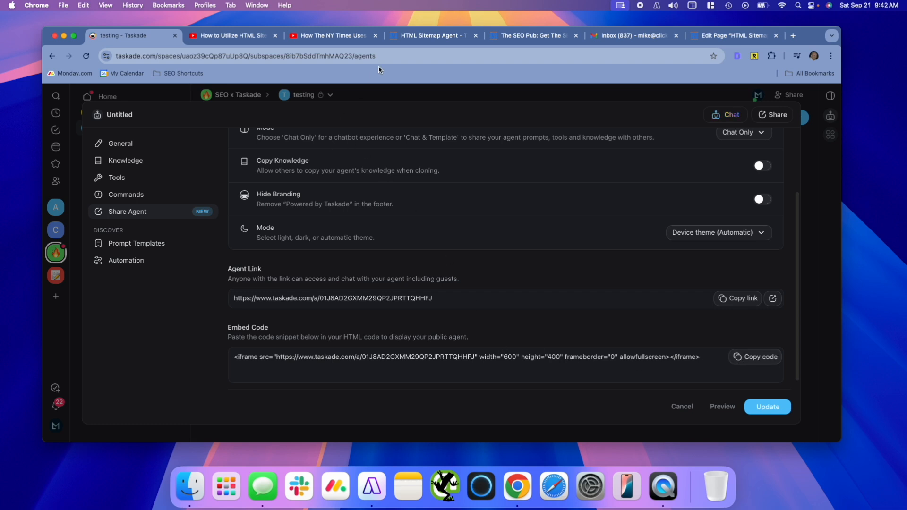
pyautogui.moveTo(528, 35)
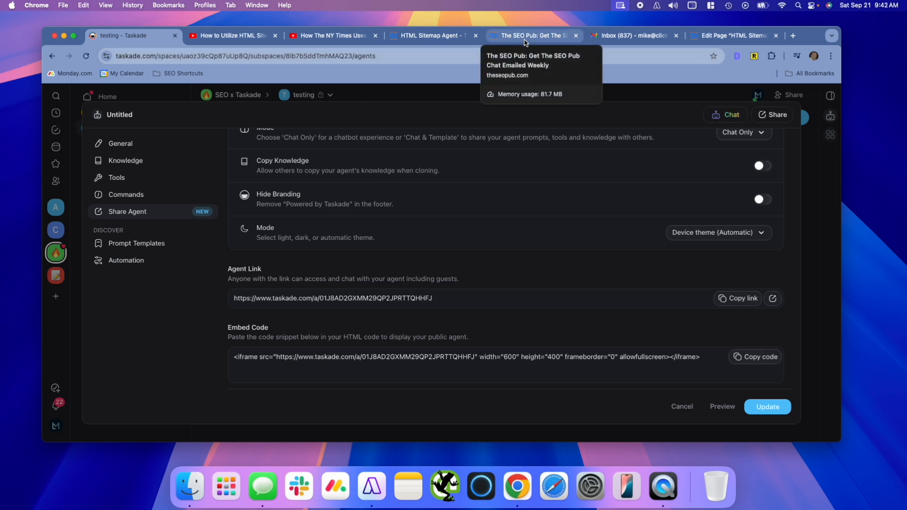
# Paste the Taskade iframe into the page's Custom HTML block with height 600.
pyautogui.click(732, 36)
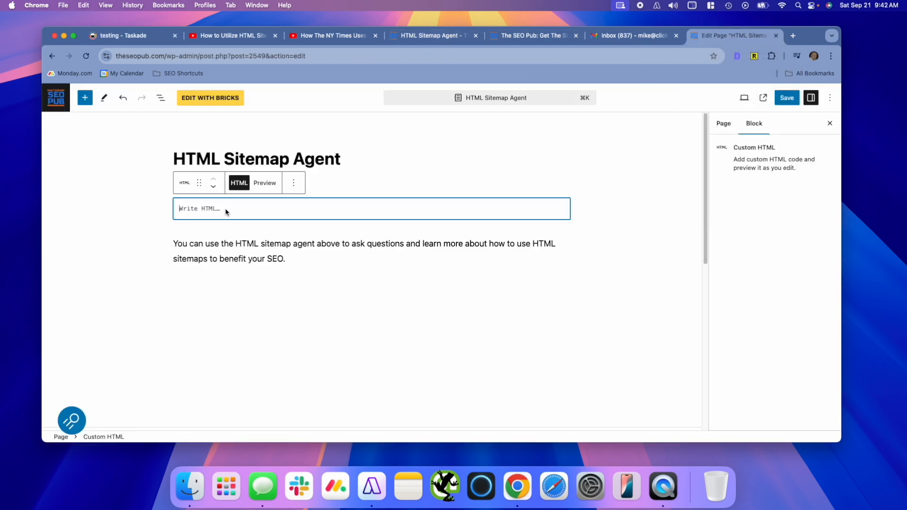
pyautogui.write('<iframe src="https://www.taskade.com/a/01J8AD2GXMM29QP2JPRTTQHHFJ" width="600" height="400" frameborder="0" allowfullscreen></iframe>')
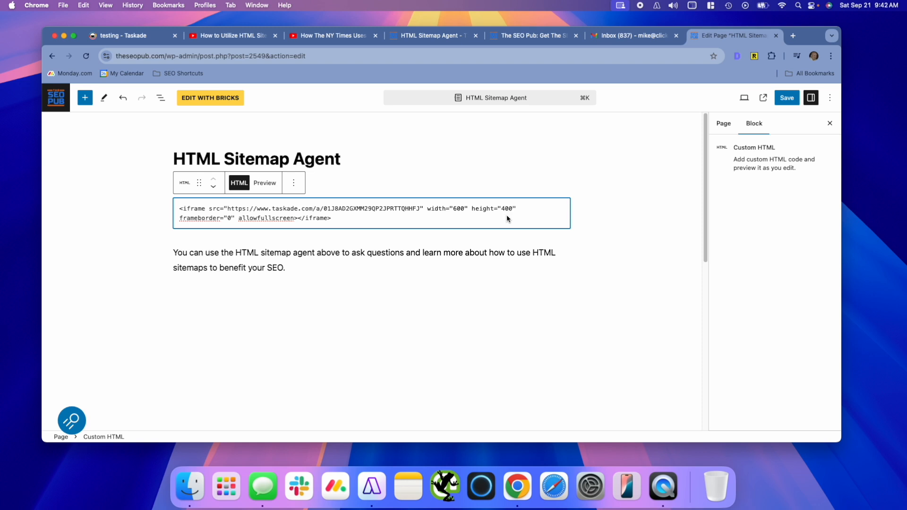
pyautogui.write('600')
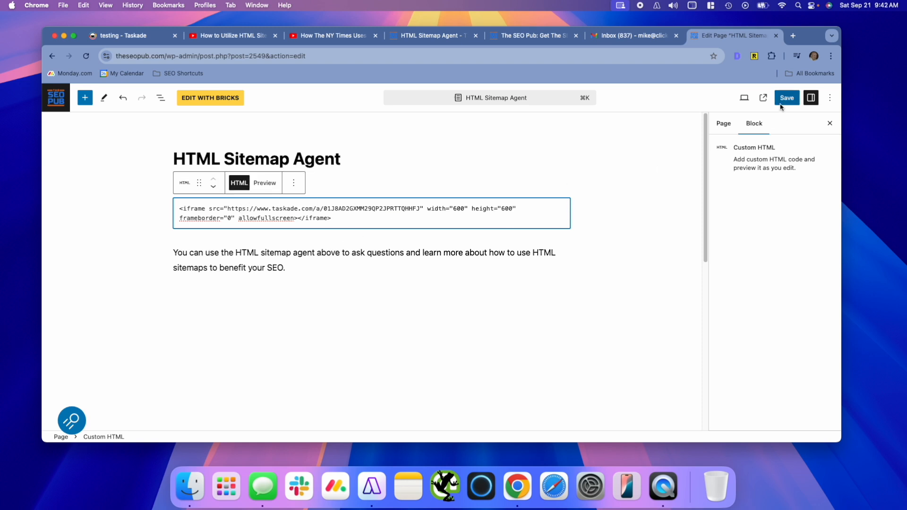
# Save the WordPress page, then save the agent's public sharing settings in Taskade.
pyautogui.click(786, 97)
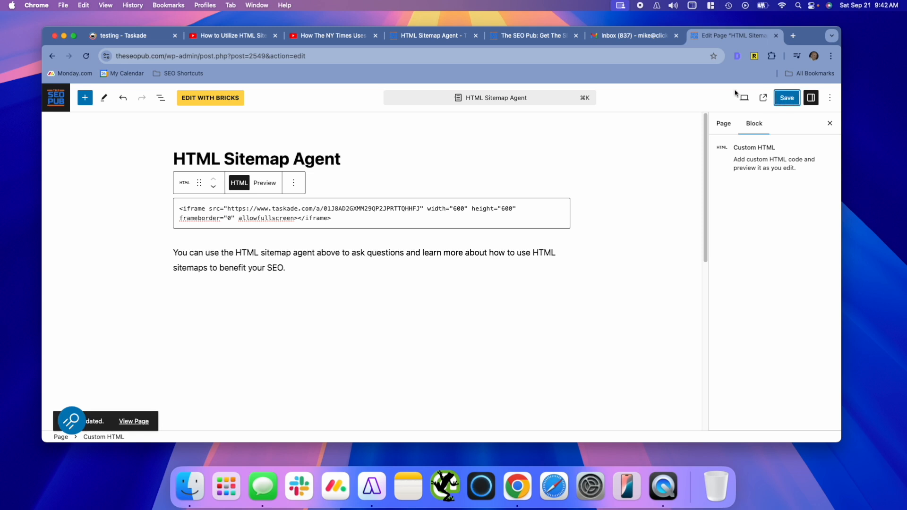
pyautogui.click(133, 35)
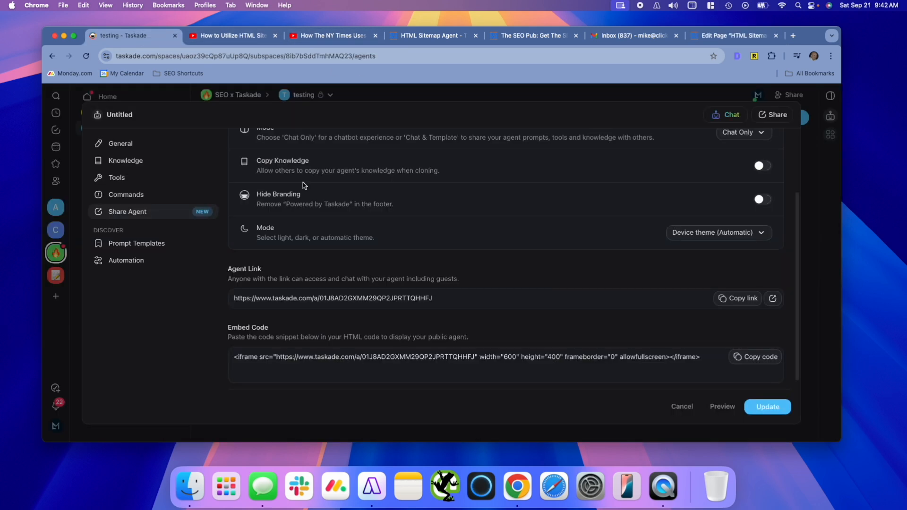
pyautogui.moveTo(451, 340)
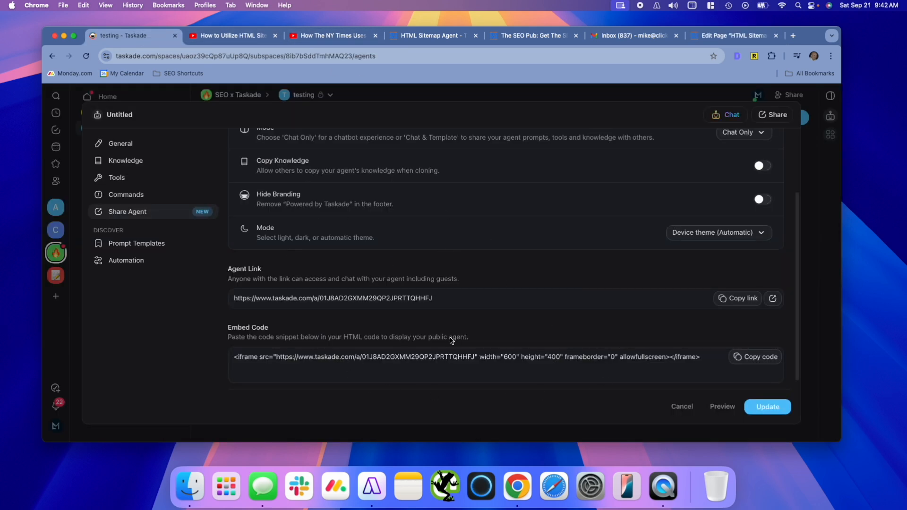
pyautogui.moveTo(767, 407)
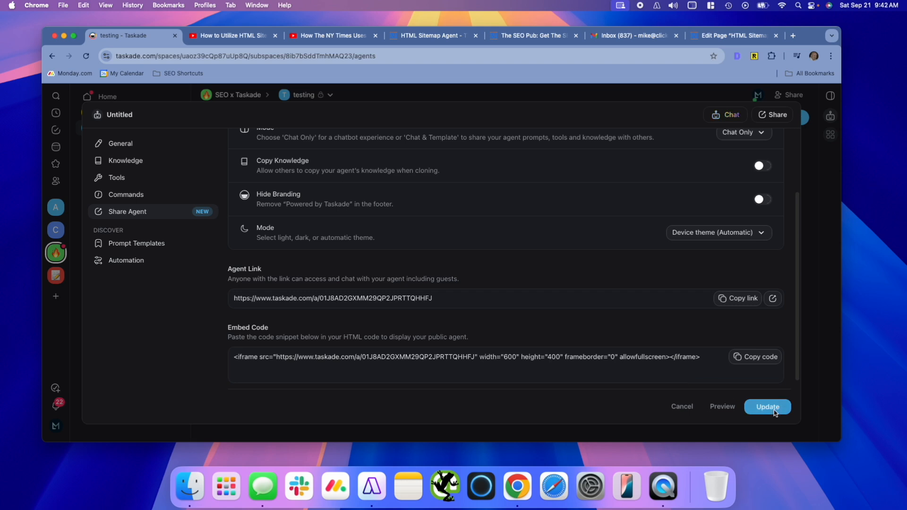
pyautogui.click(767, 407)
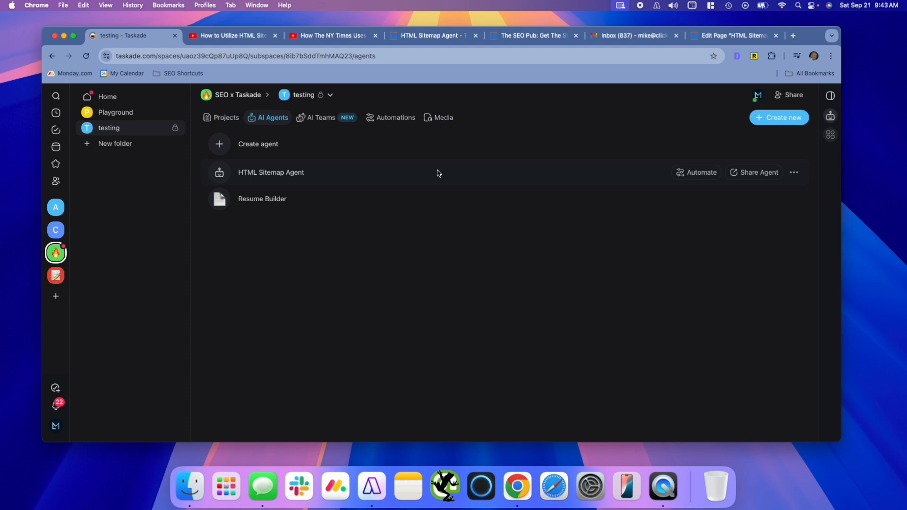
# Switch to the live SEO Pub HTML Sitemap Agent page with the embedded chat.
pyautogui.click(270, 172)
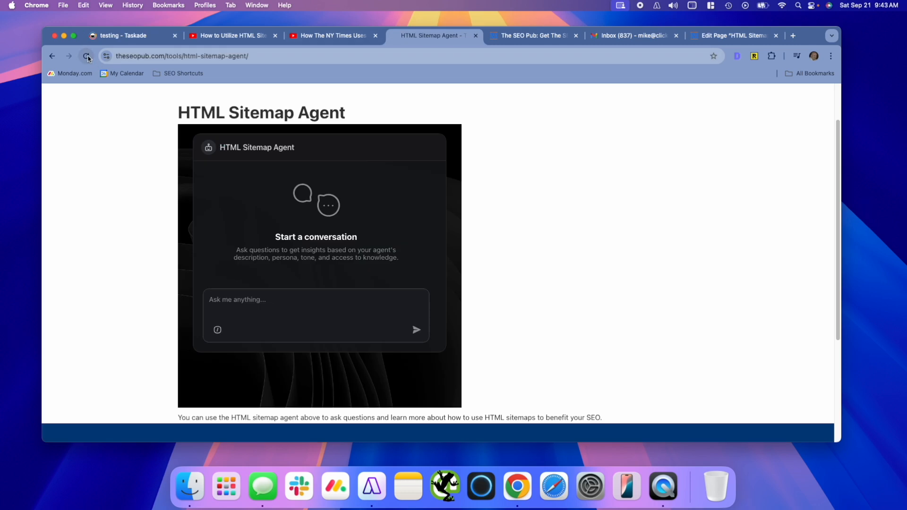
# Reload the page and ask the agent how sites use and benefit from HTML sitemaps for SEO.
pyautogui.click(88, 56)
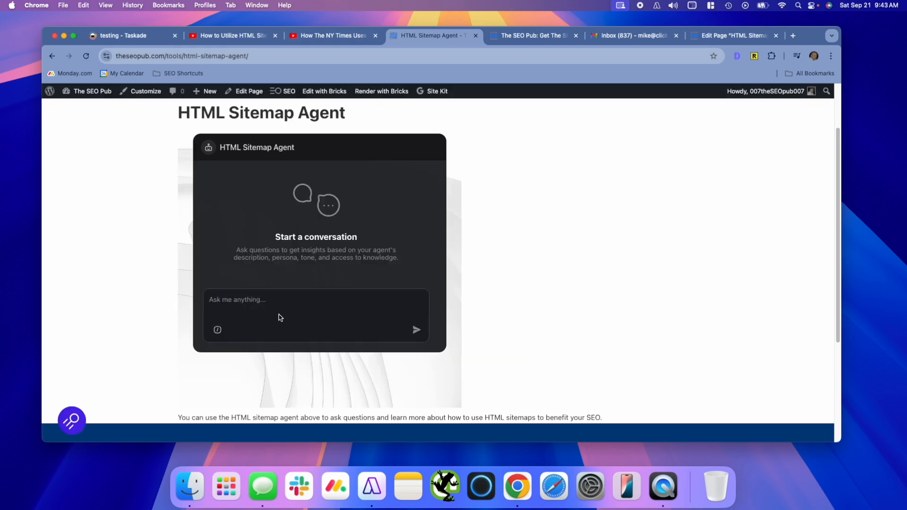
pyautogui.moveTo(299, 182)
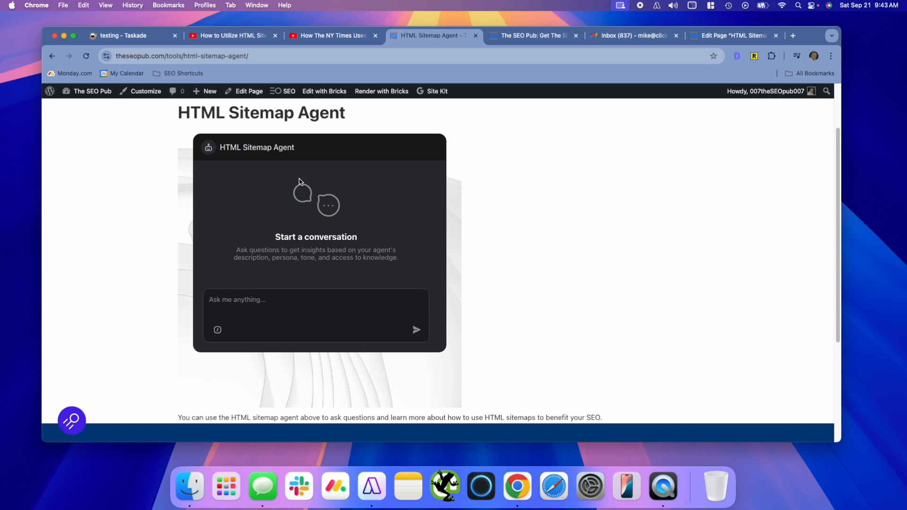
pyautogui.write('Can')
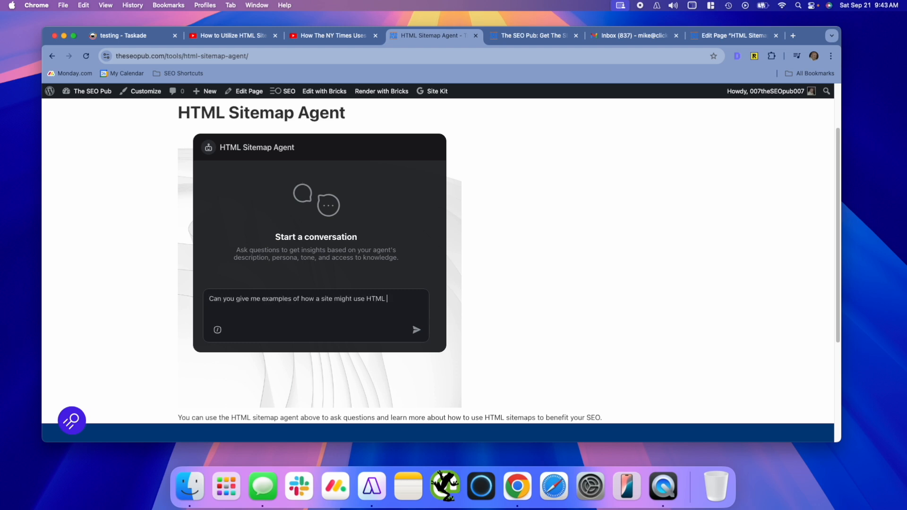
pyautogui.write('sitemaps and benefit from them for SEO?')
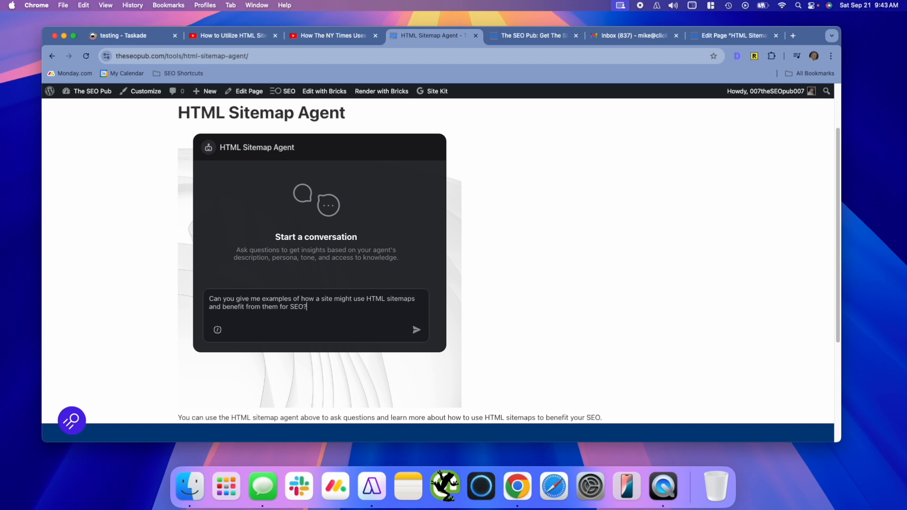
pyautogui.click(416, 330)
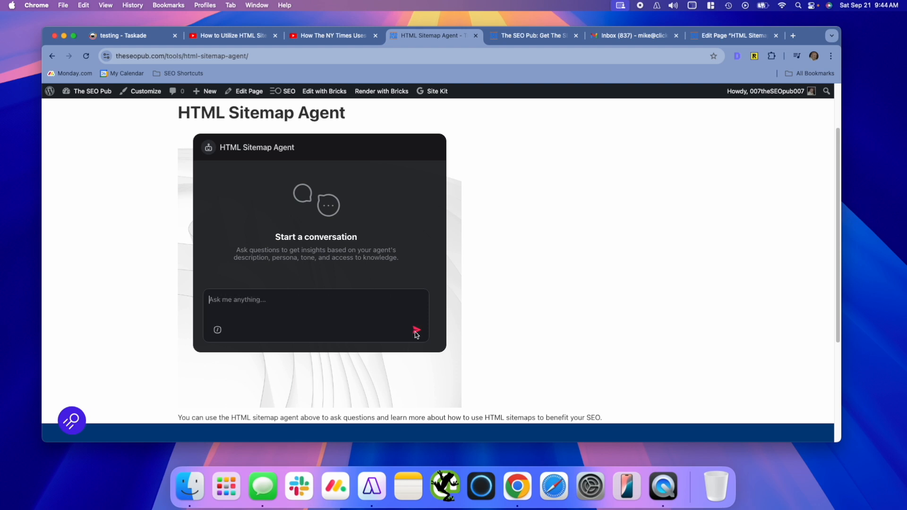
pyautogui.click(416, 332)
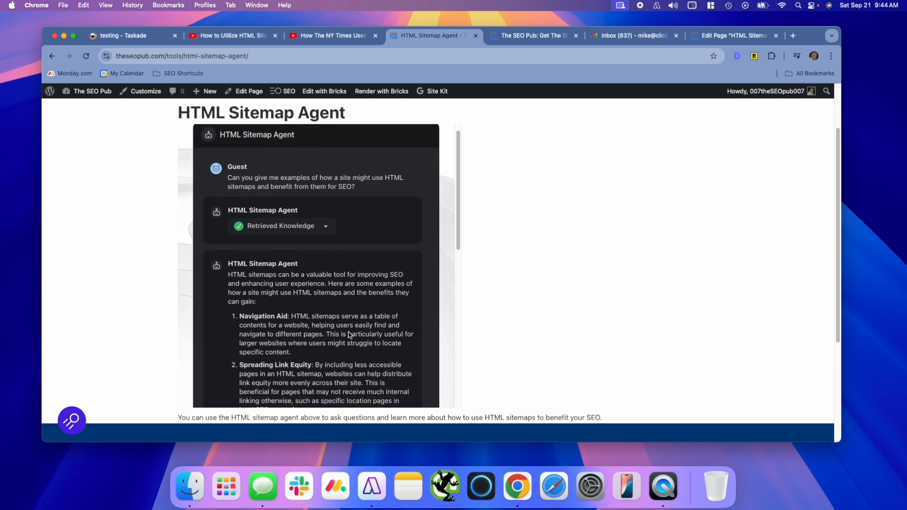
# Scroll through the agent's five-point answer about HTML sitemap SEO benefits.
pyautogui.scroll(-3)
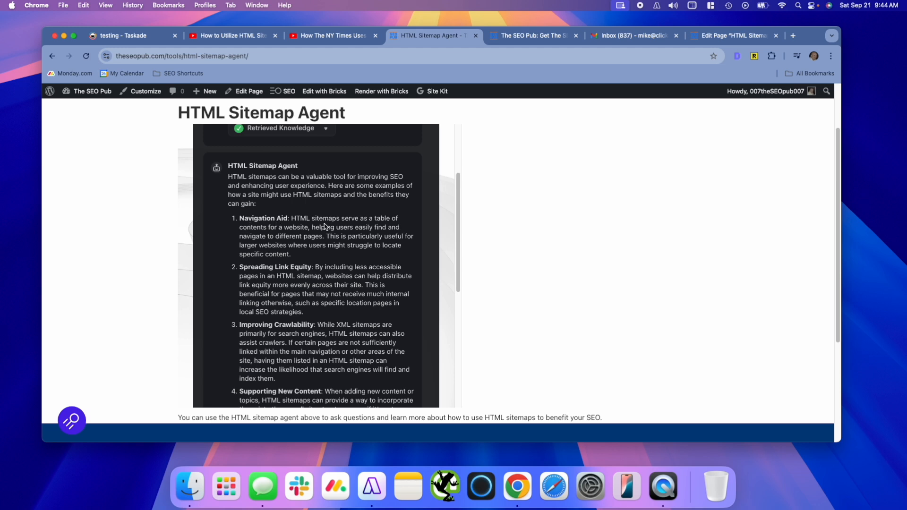
pyautogui.scroll(-3)
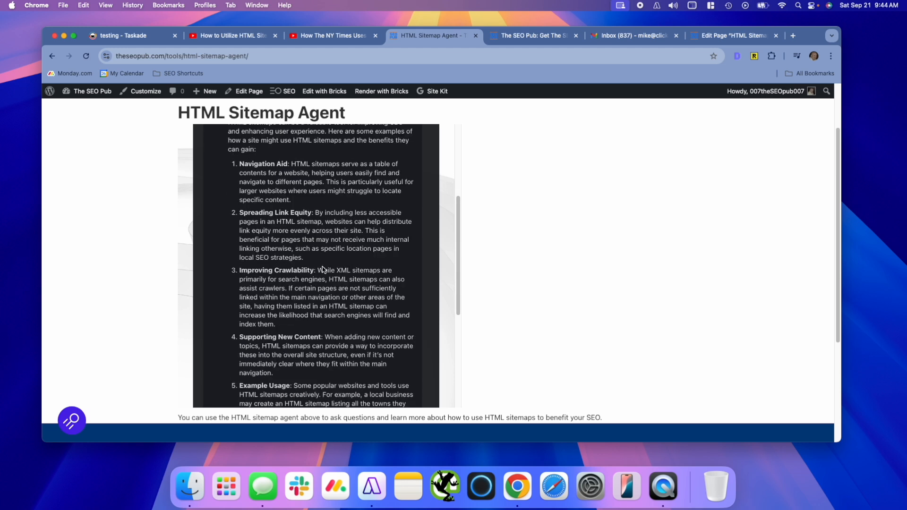
pyautogui.scroll(-3)
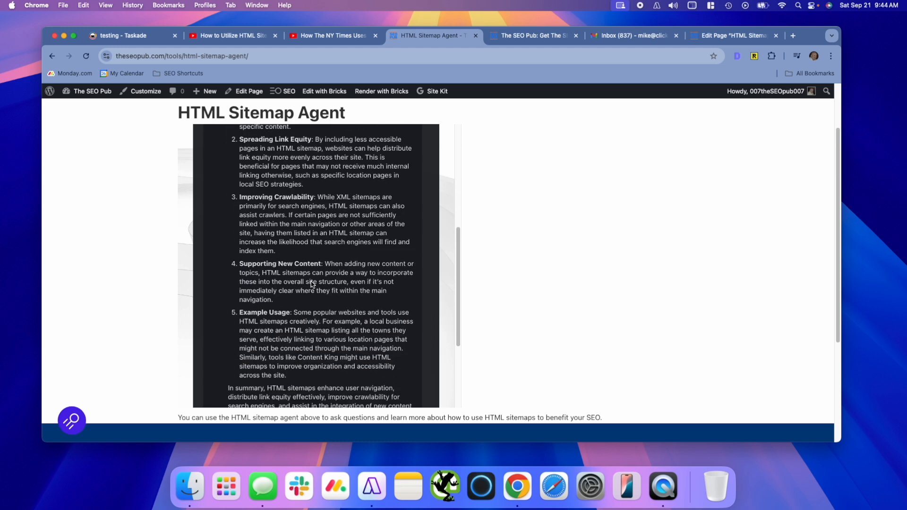
pyautogui.scroll(-3)
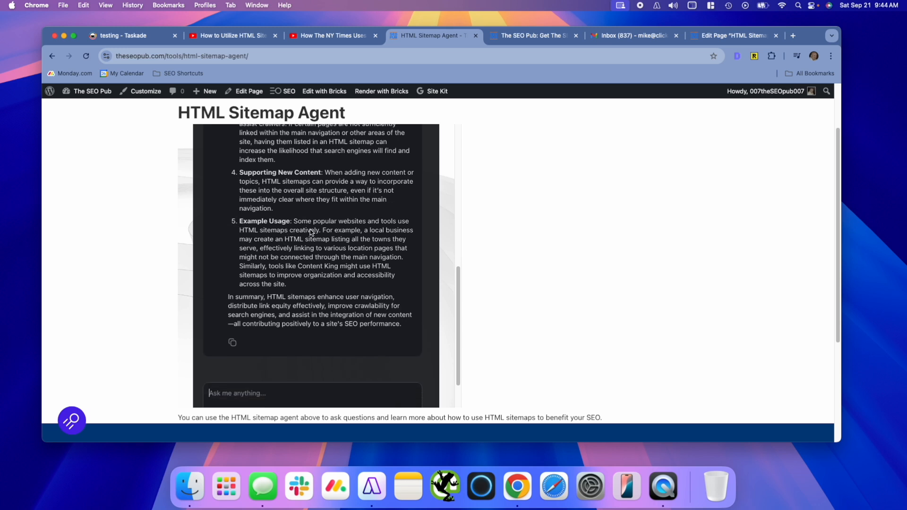
pyautogui.moveTo(294, 283)
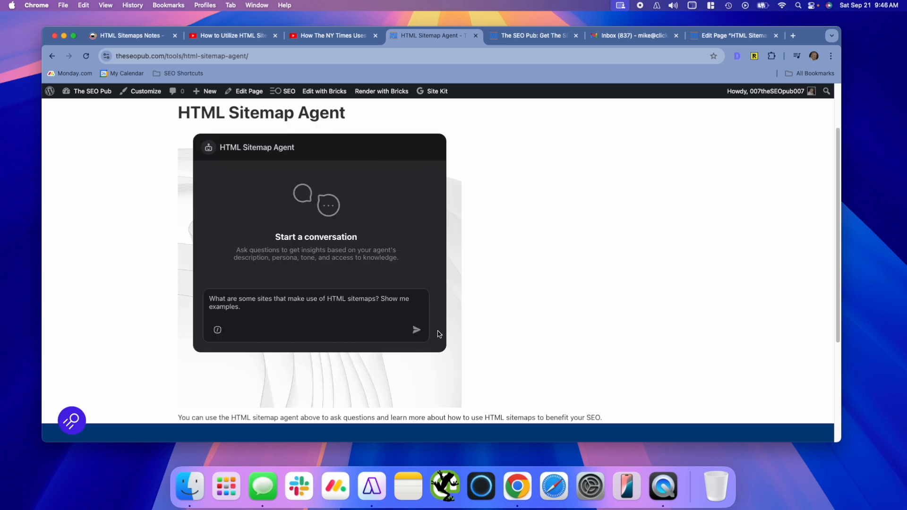
# Ask which sites use HTML sitemaps and cross-check the answer against the YouTube video and notes project.
pyautogui.click(416, 330)
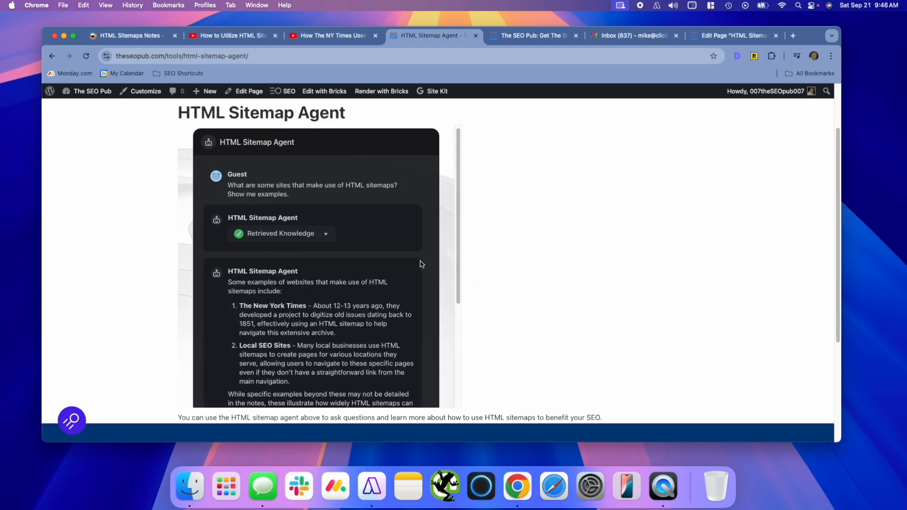
pyautogui.scroll(-3)
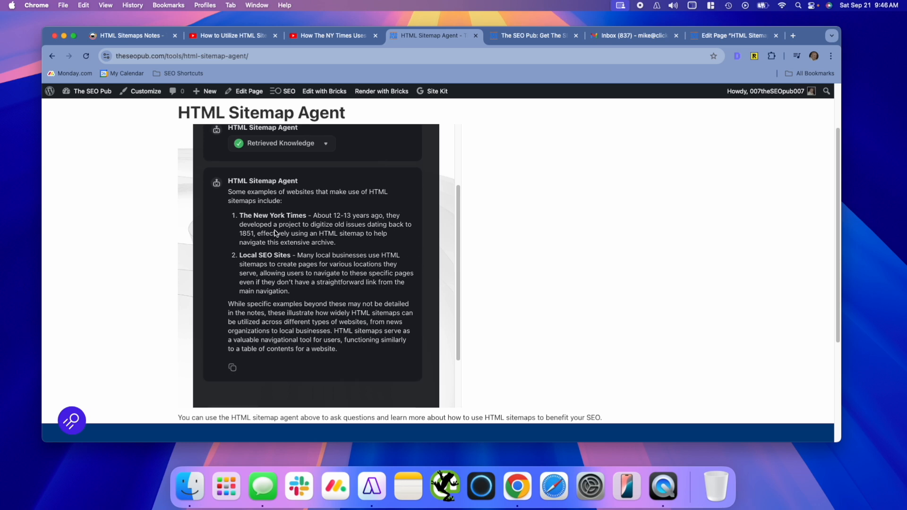
pyautogui.moveTo(330, 226)
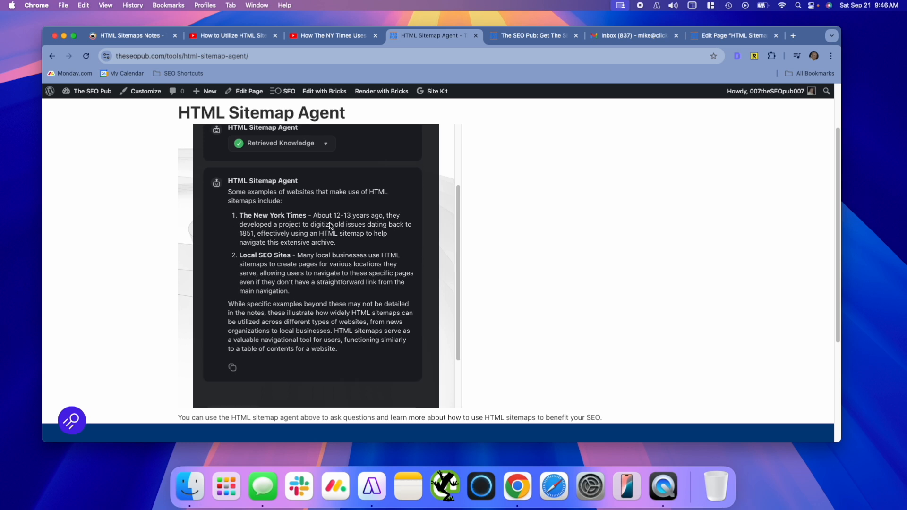
pyautogui.moveTo(311, 228)
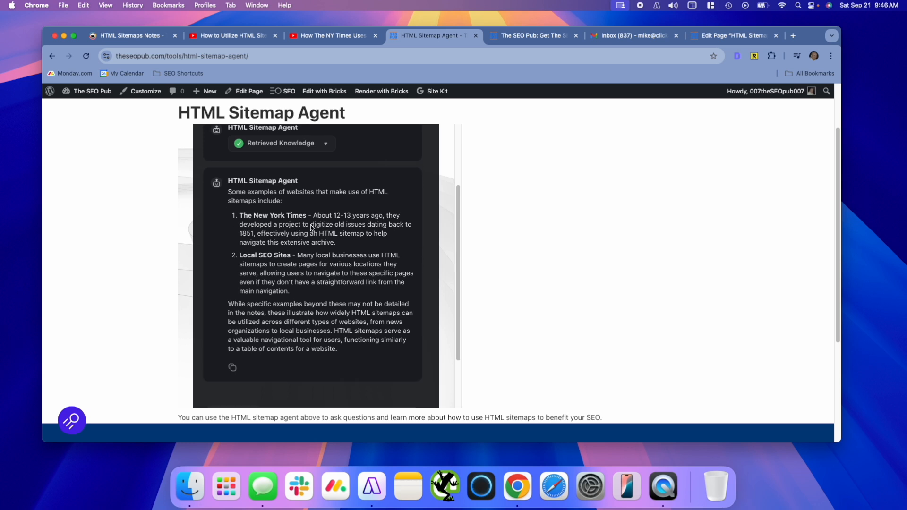
pyautogui.click(330, 35)
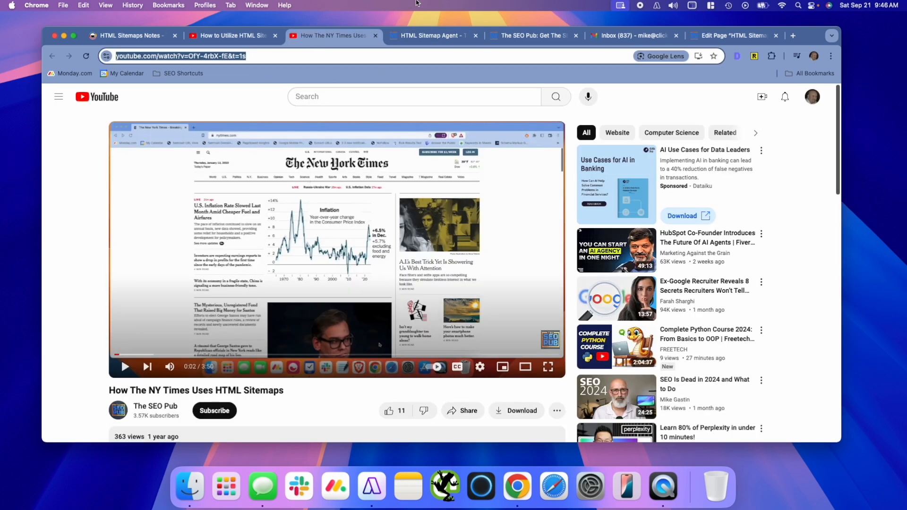
pyautogui.click(431, 35)
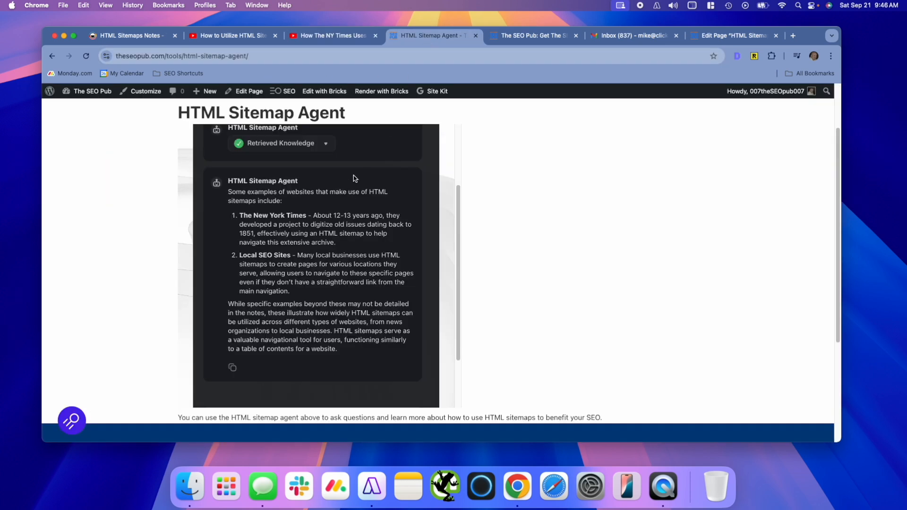
pyautogui.click(127, 35)
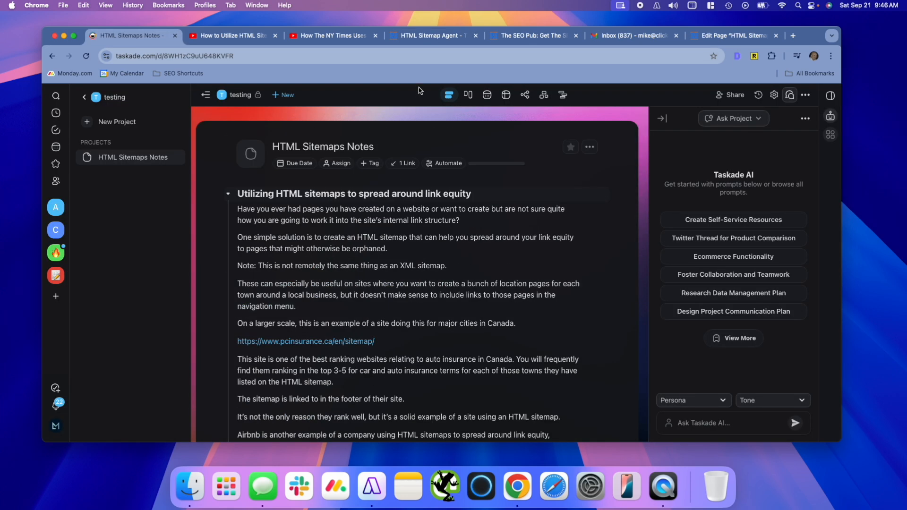
pyautogui.click(431, 35)
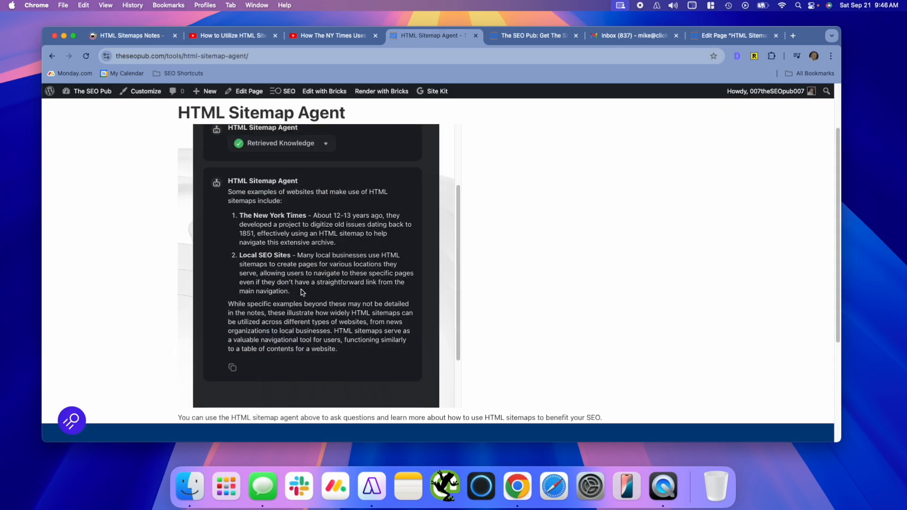
pyautogui.moveTo(315, 221)
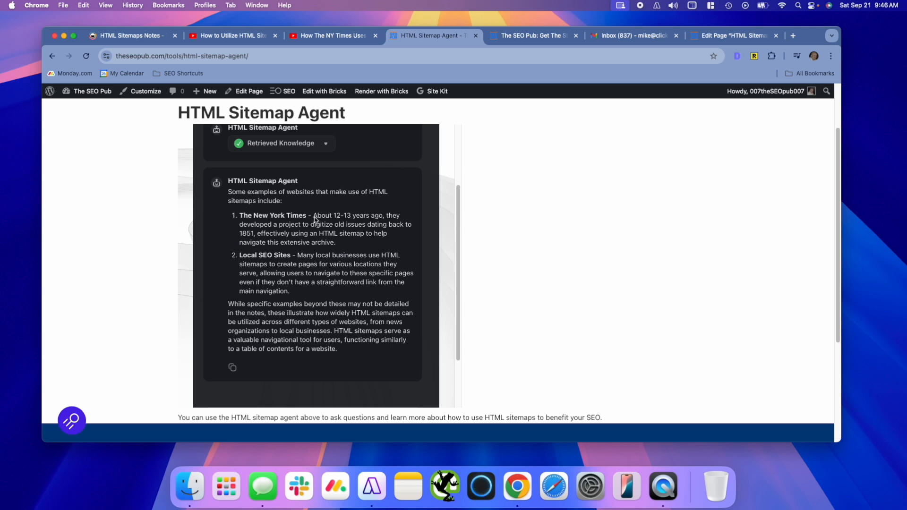
pyautogui.moveTo(317, 226)
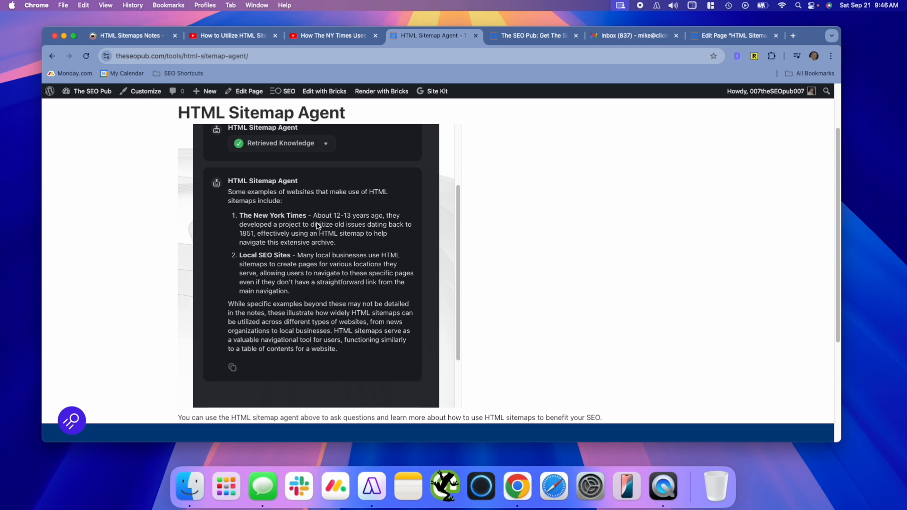
pyautogui.moveTo(350, 250)
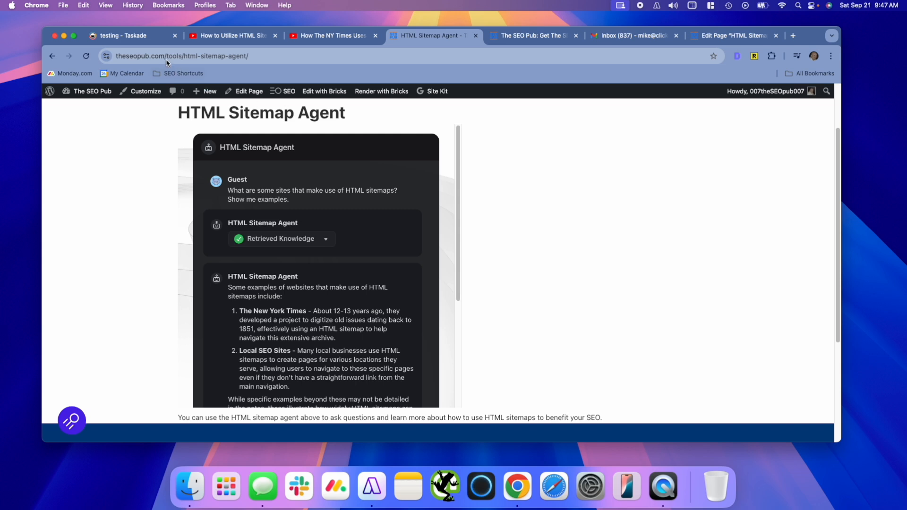
# Open the HTML Sitemap Agent's knowledge sources in Taskade, then go to The SEO Pub homepage.
pyautogui.click(122, 36)
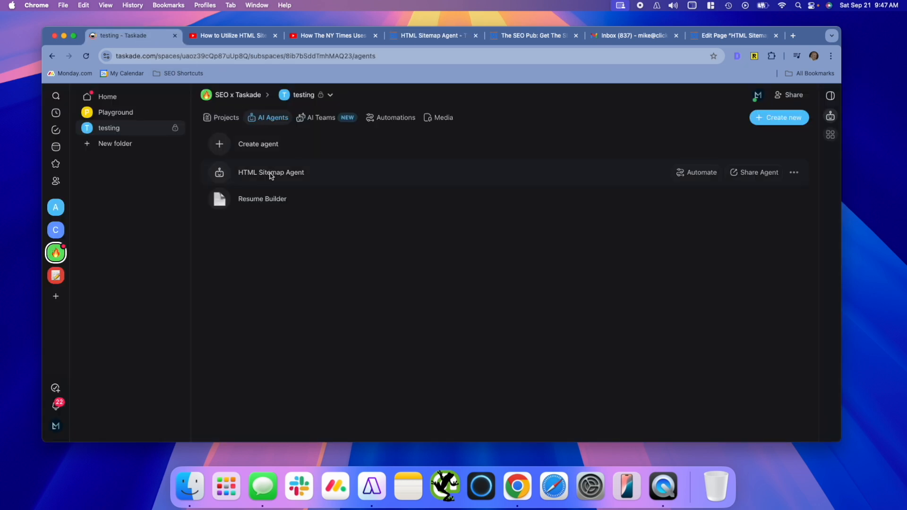
pyautogui.moveTo(554, 177)
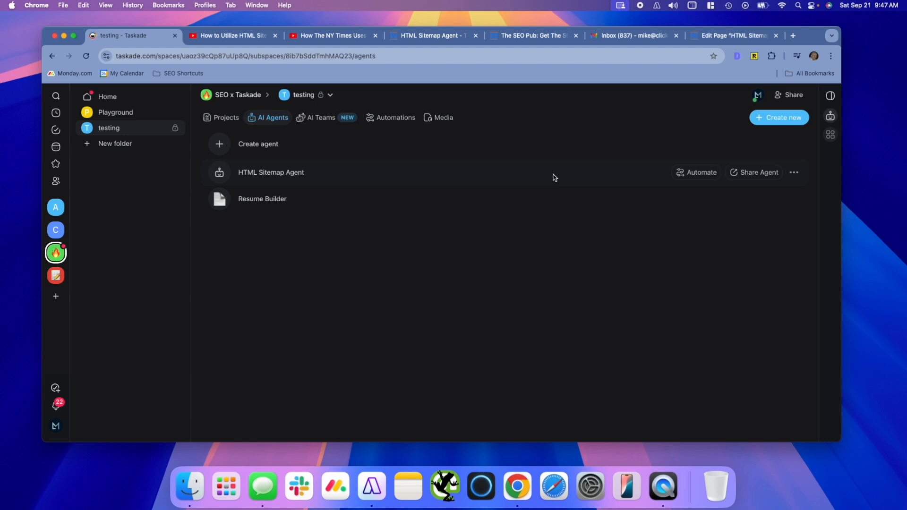
pyautogui.click(794, 172)
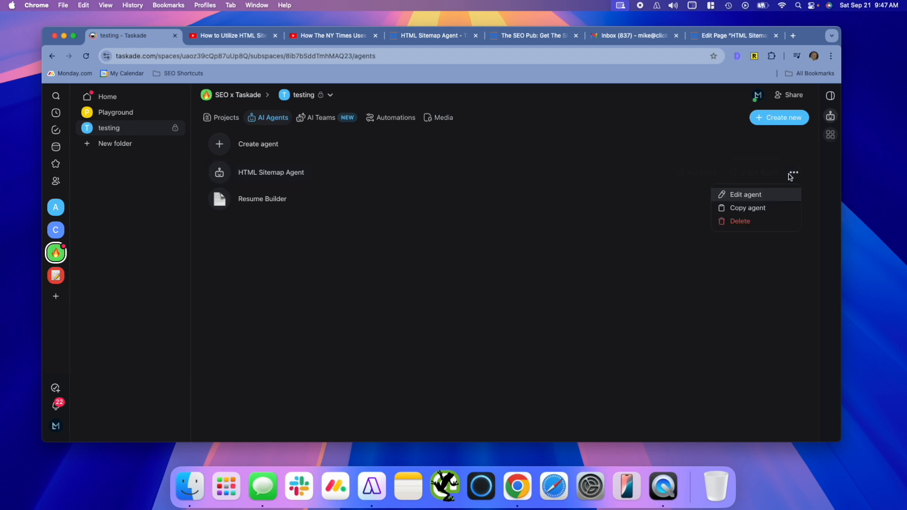
pyautogui.click(746, 194)
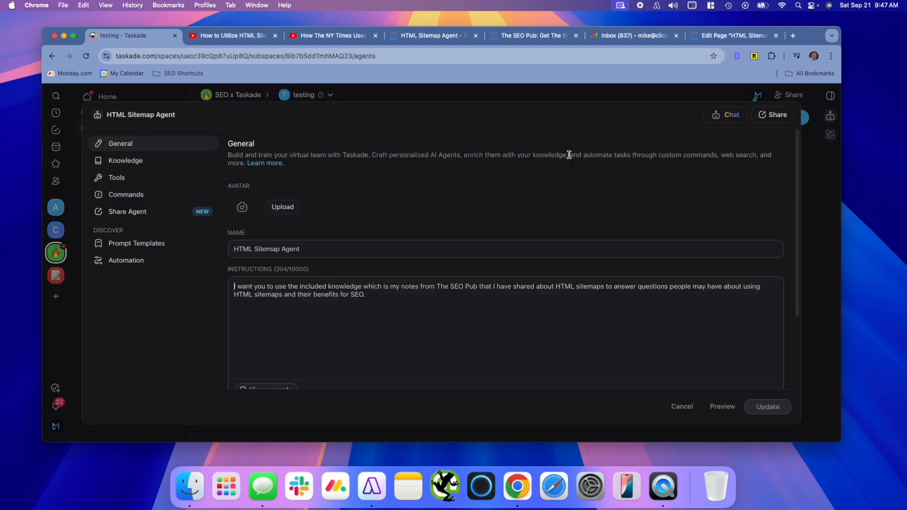
pyautogui.moveTo(348, 208)
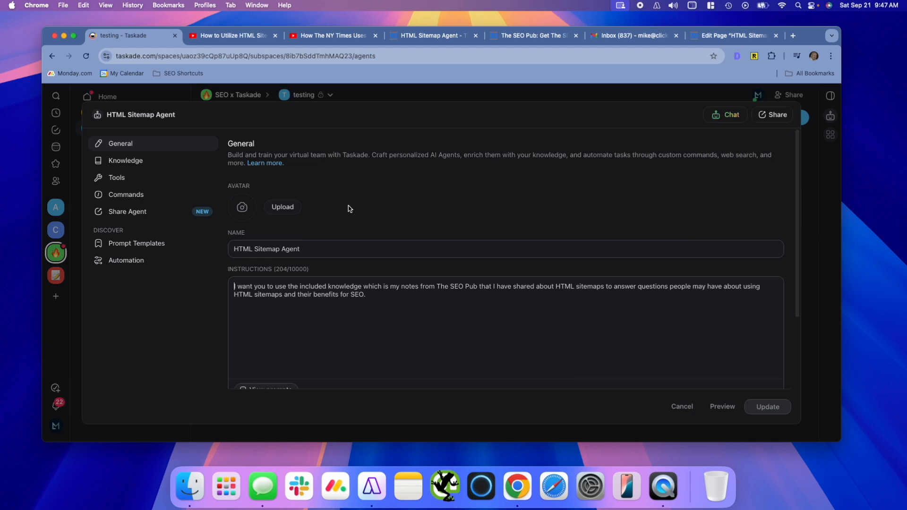
pyautogui.click(126, 160)
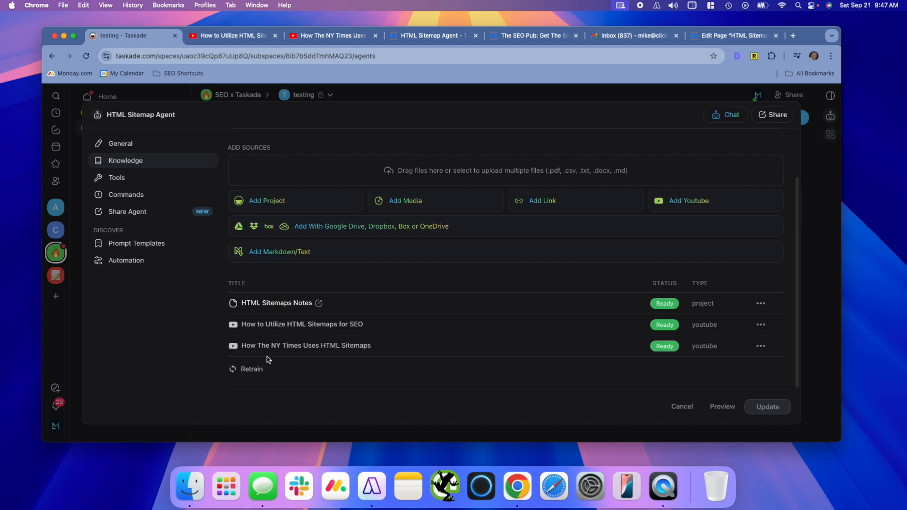
pyautogui.moveTo(423, 296)
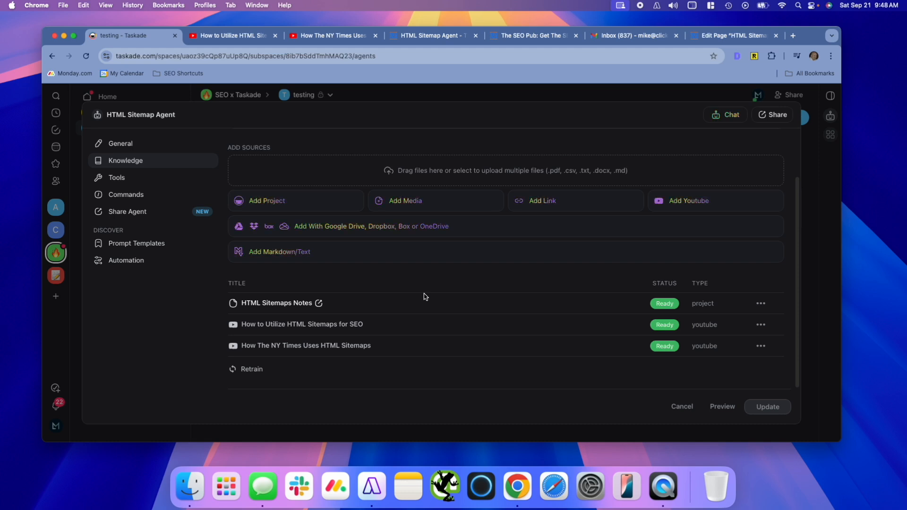
pyautogui.moveTo(526, 35)
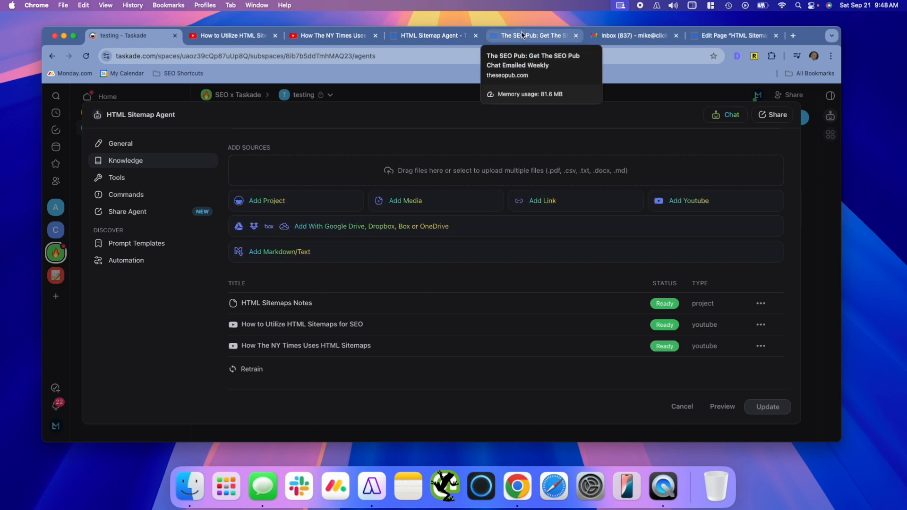
pyautogui.click(529, 36)
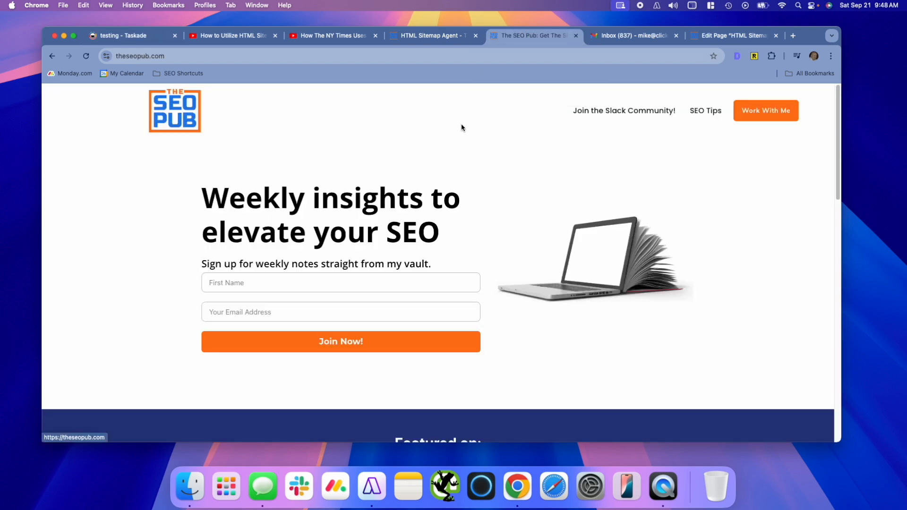